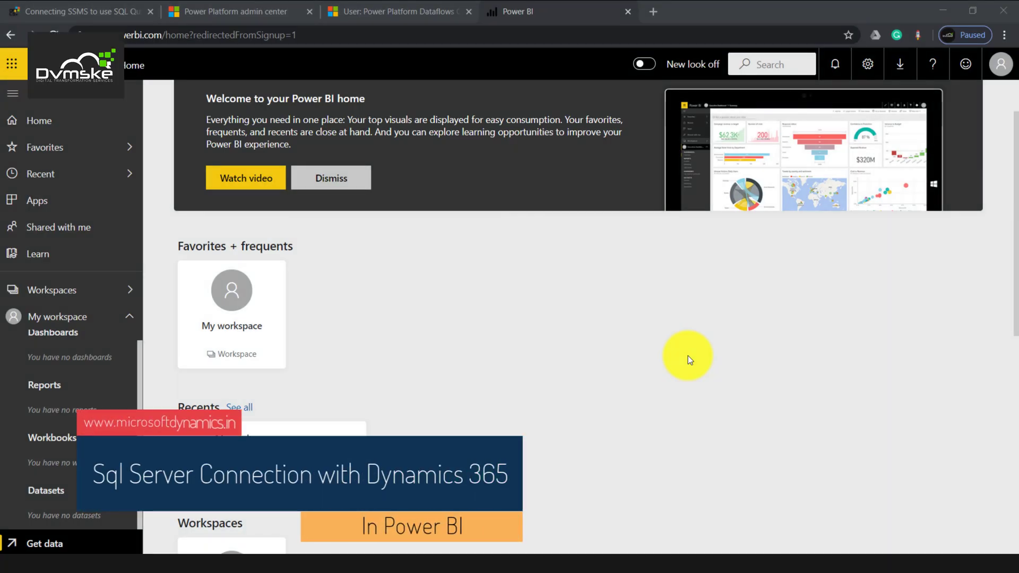
mouse_move(393, 357)
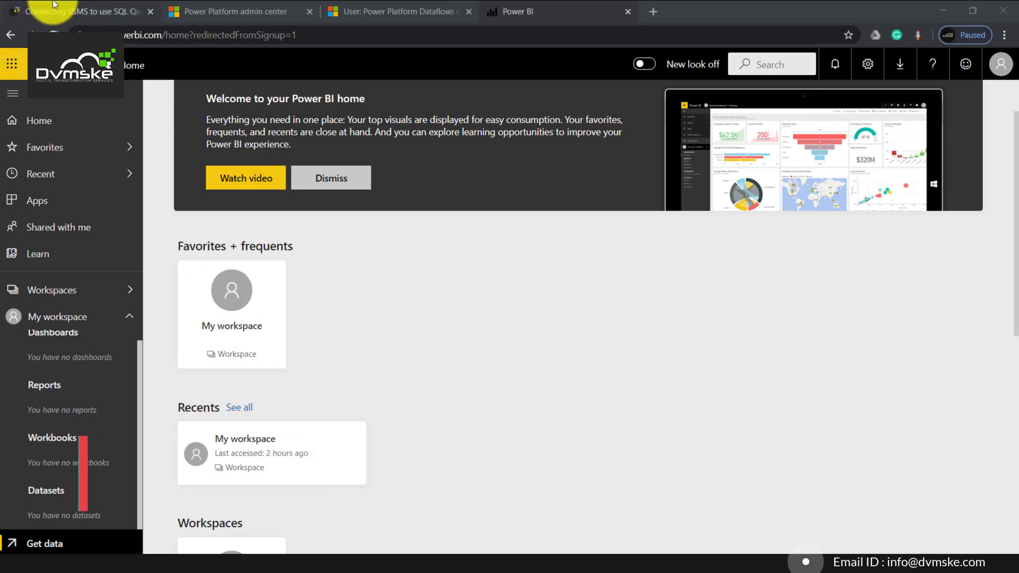
Step: Switch to the blog post tab on connecting SSMS to Dynamics 365 via SQL
left_click(77, 10)
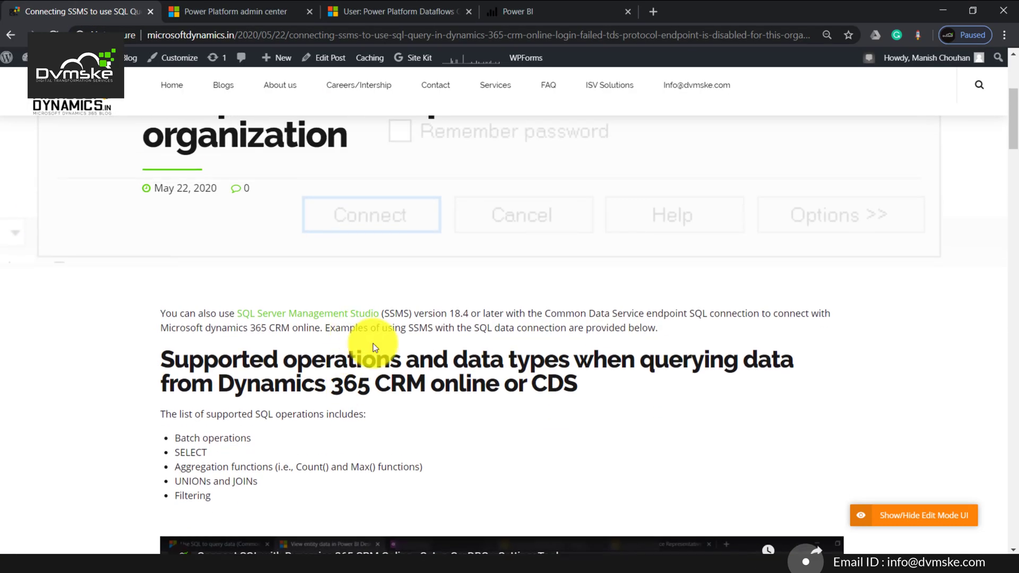
mouse_move(524, 370)
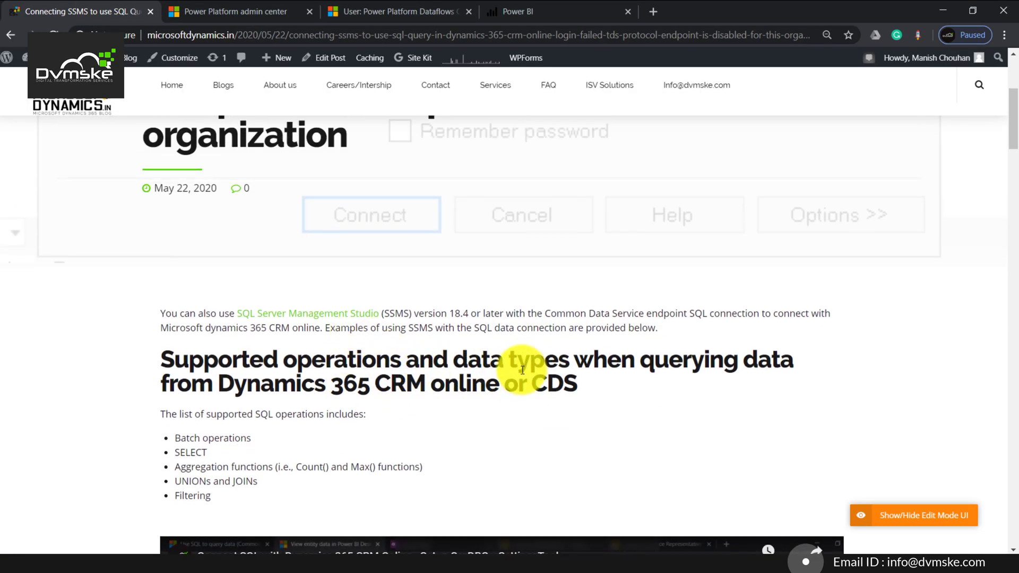
mouse_move(460, 404)
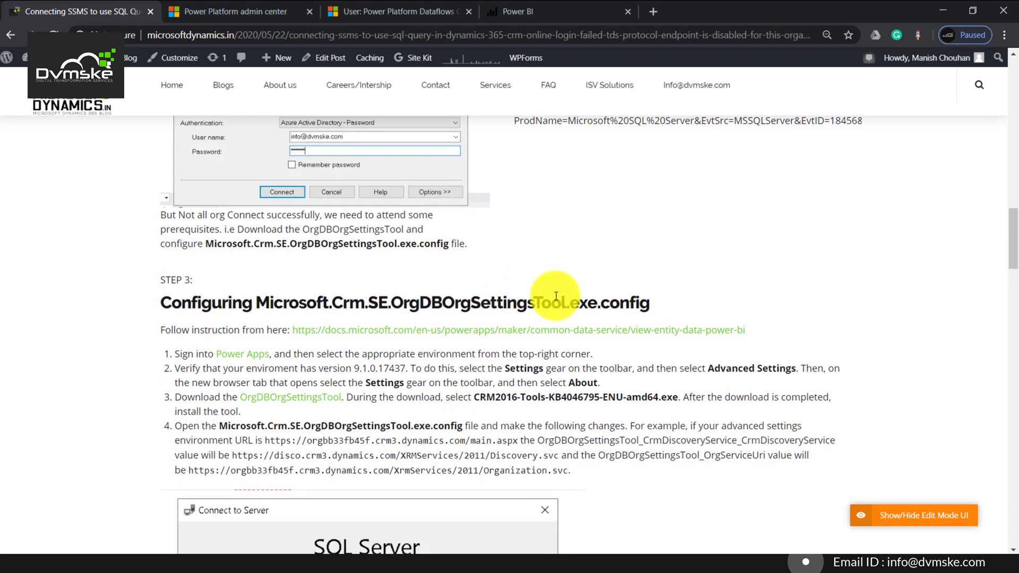
mouse_move(377, 360)
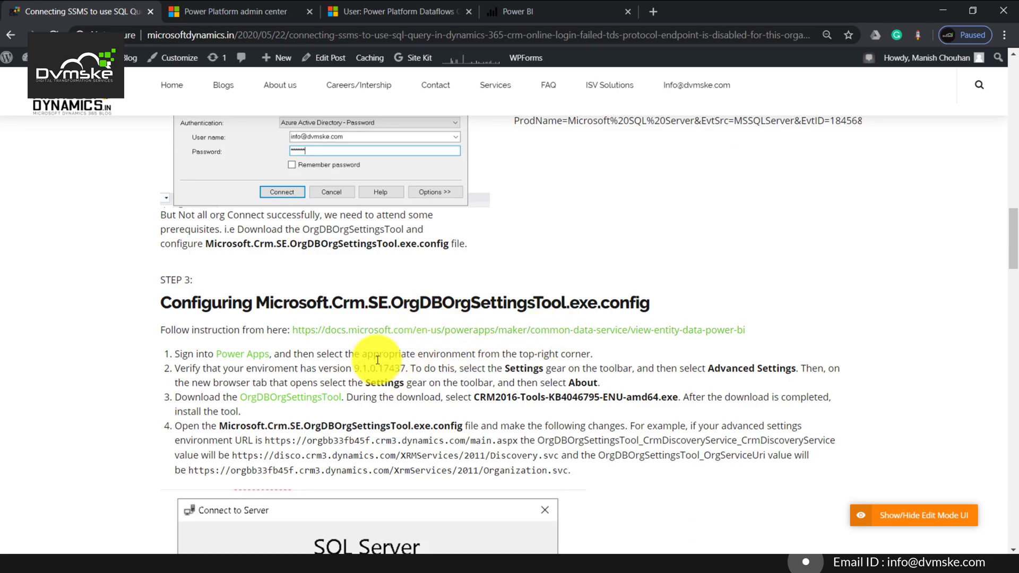
mouse_move(437, 309)
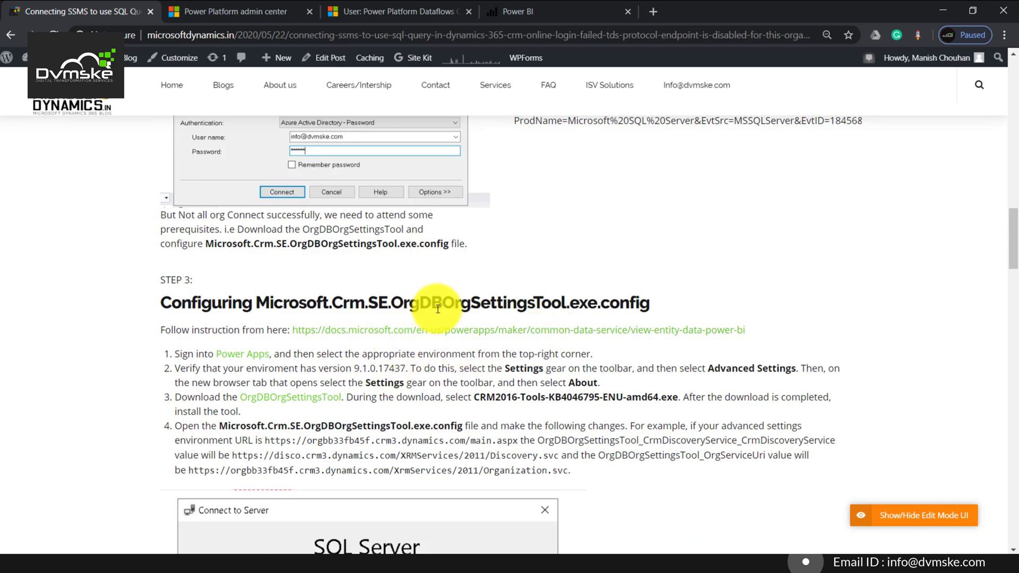
mouse_move(448, 303)
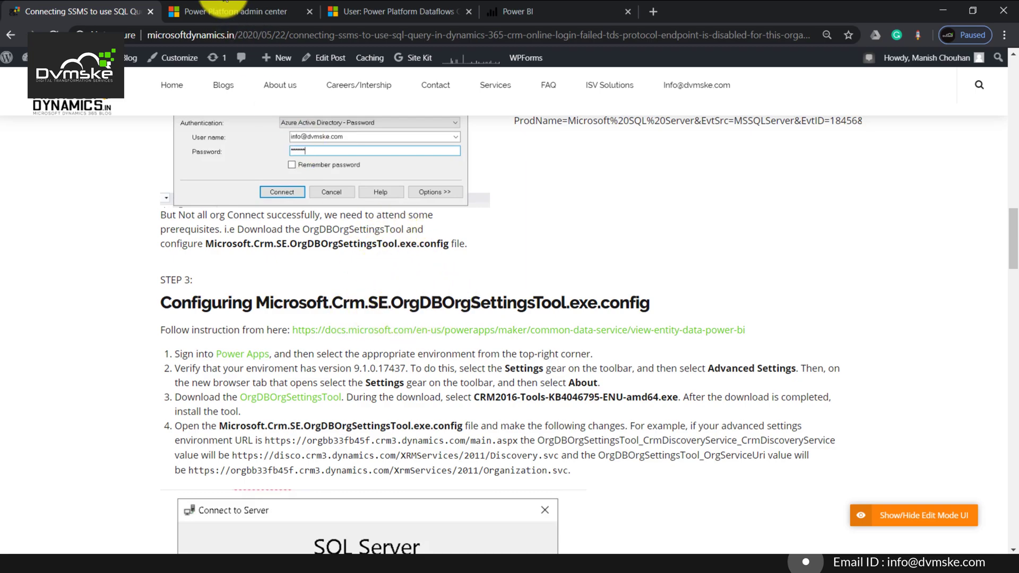
Step: Switch to the admin center tab and scroll to the TDS endpoint feature setting
left_click(234, 11)
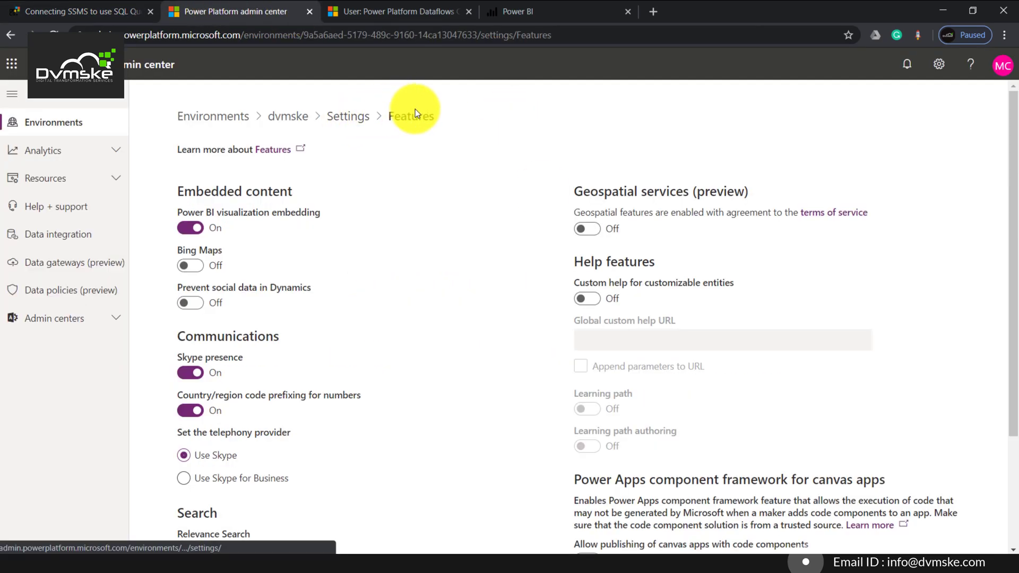
scroll("down", 3)
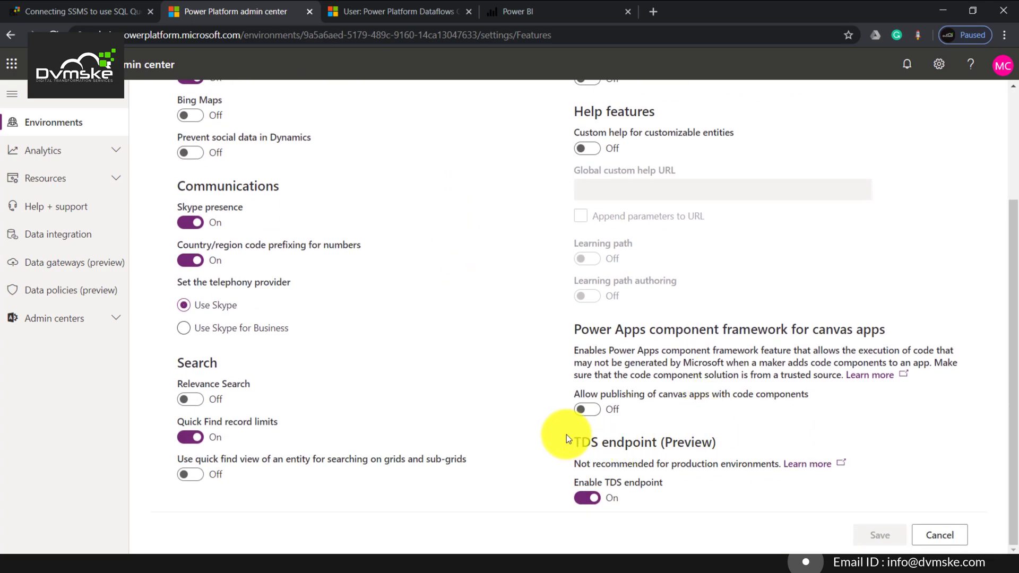
mouse_move(318, 533)
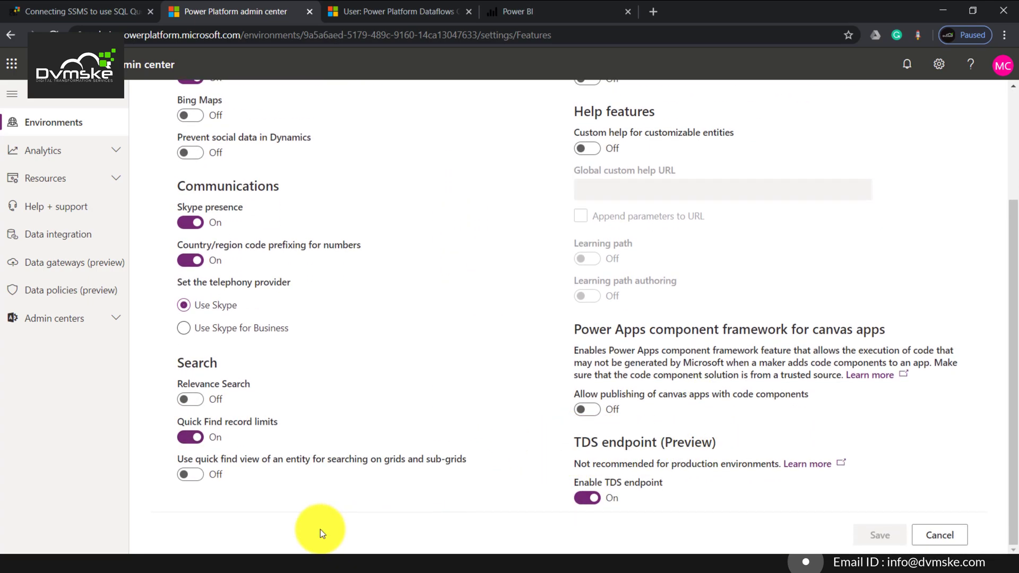
mouse_move(318, 552)
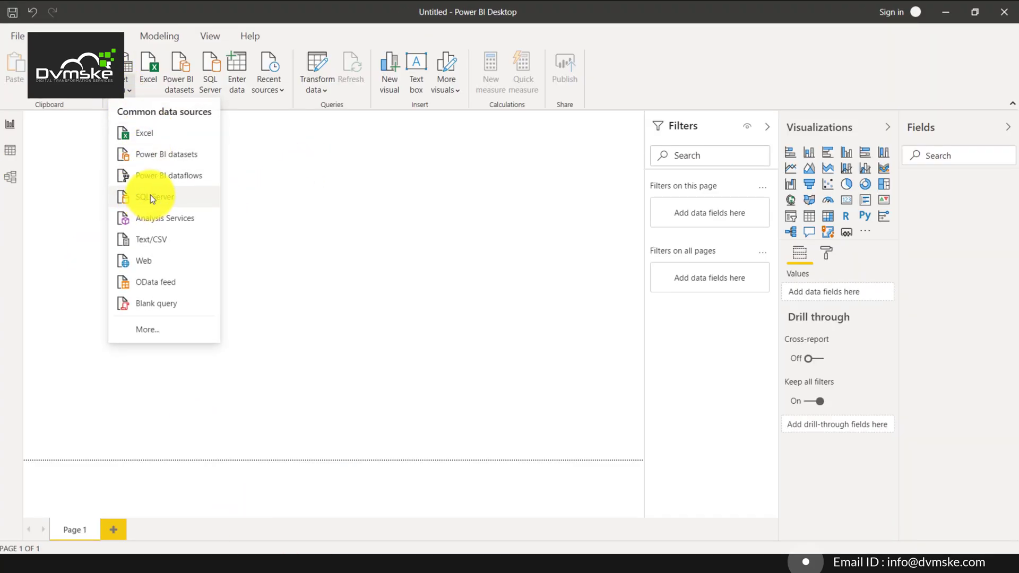
Step: Start a SQL Server connection with server dvmske0.crm8.dynamics.com,5558
left_click(150, 197)
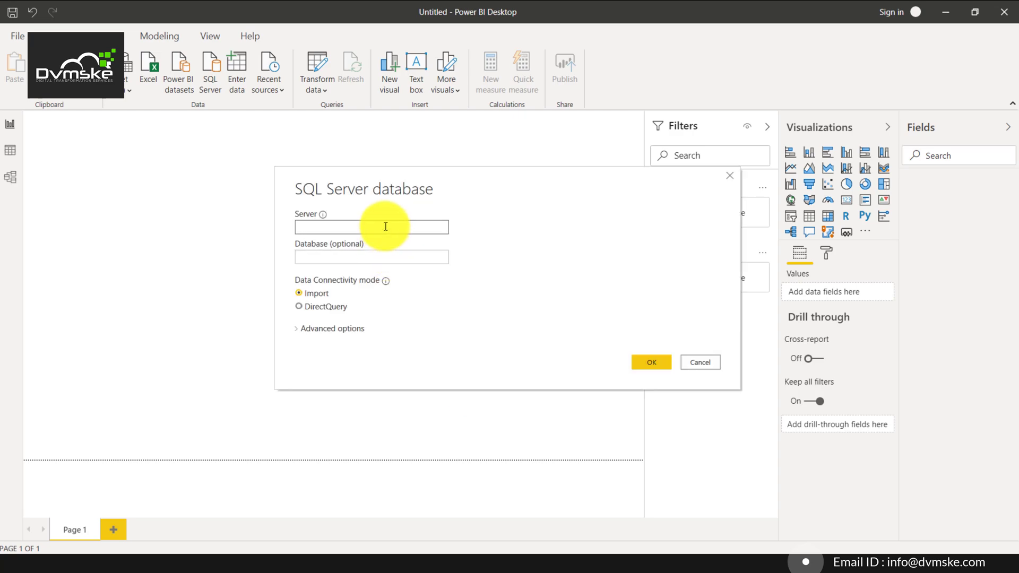
type("dv")
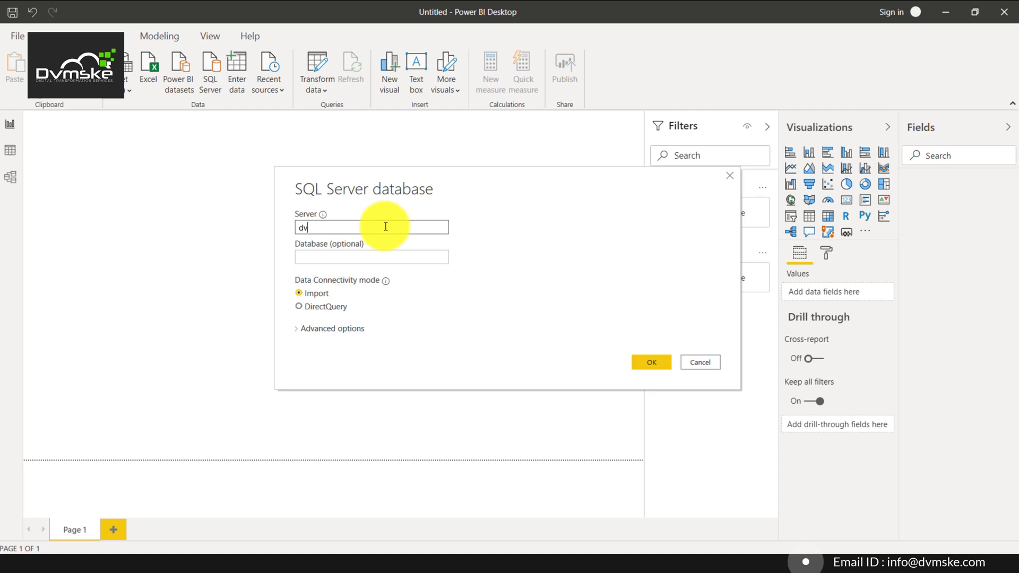
type("mske0")
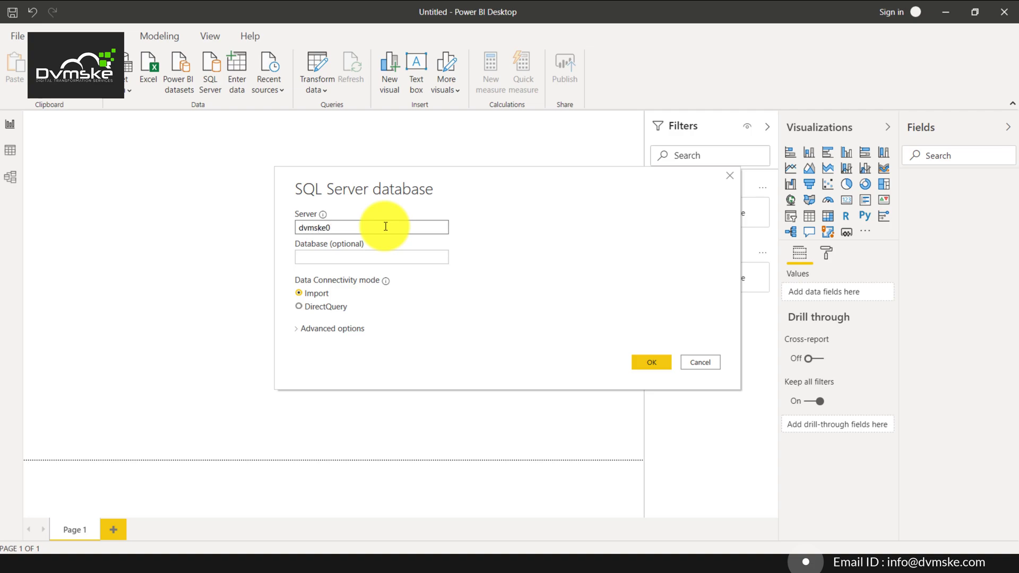
type(".crm8.d")
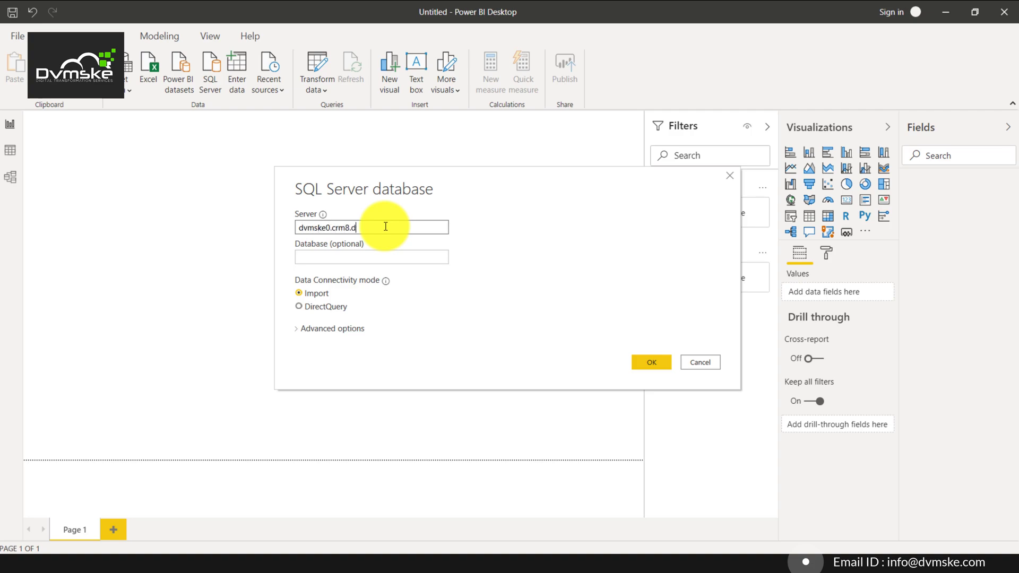
type("ynamics.com")
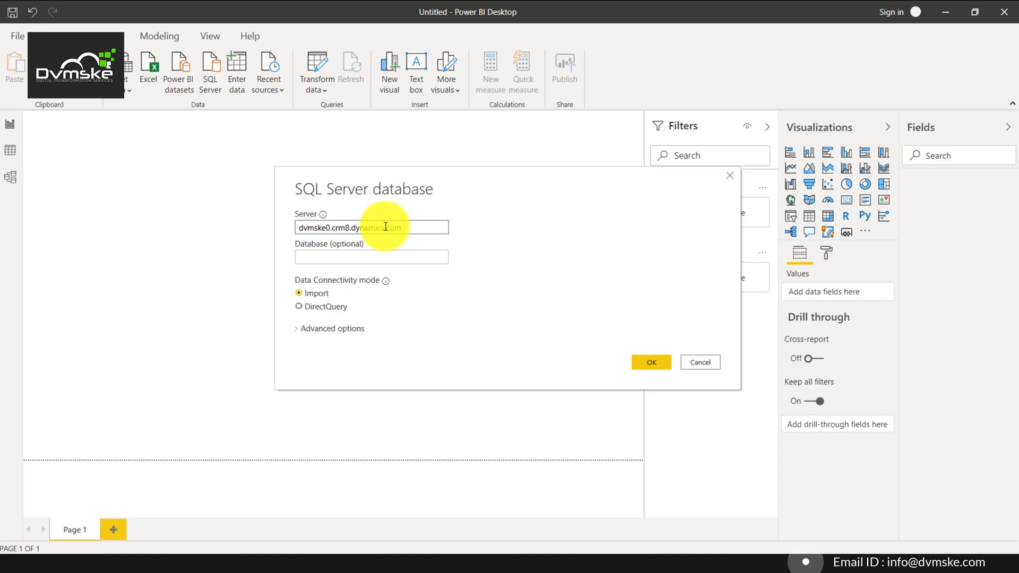
type(",5558")
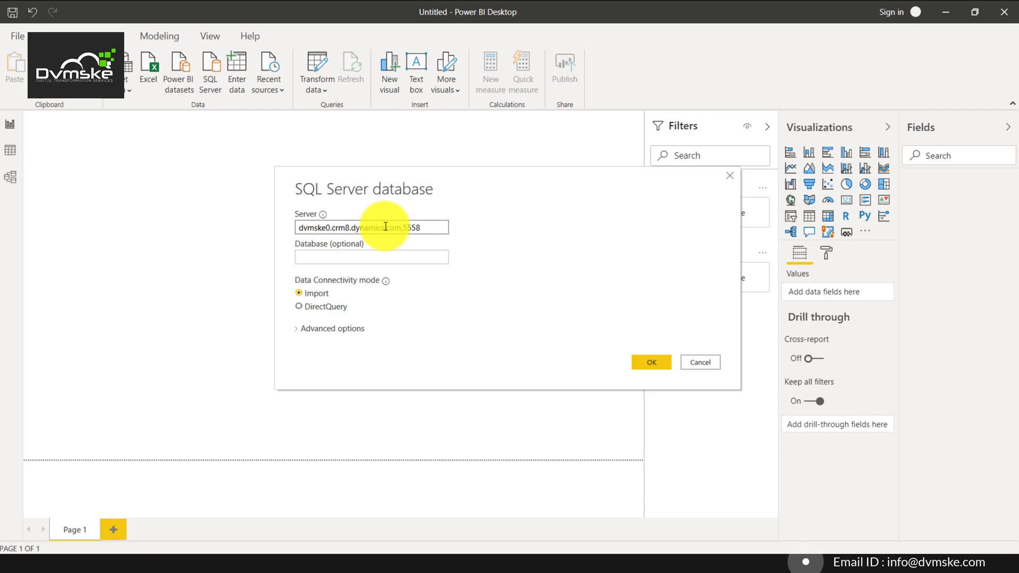
Step: Enter dvmske0 as the optional database name
left_click(372, 257)
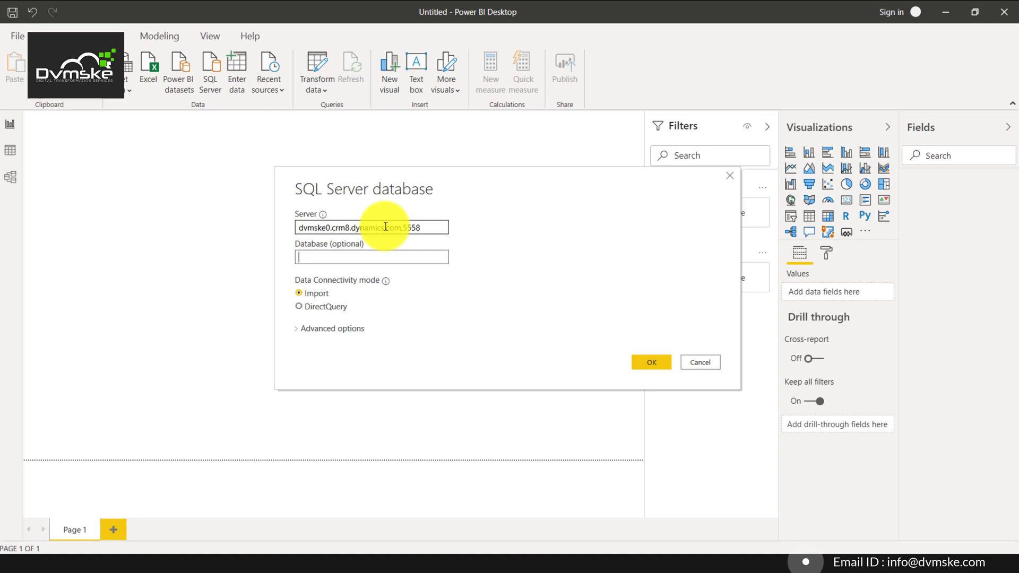
left_click(370, 257)
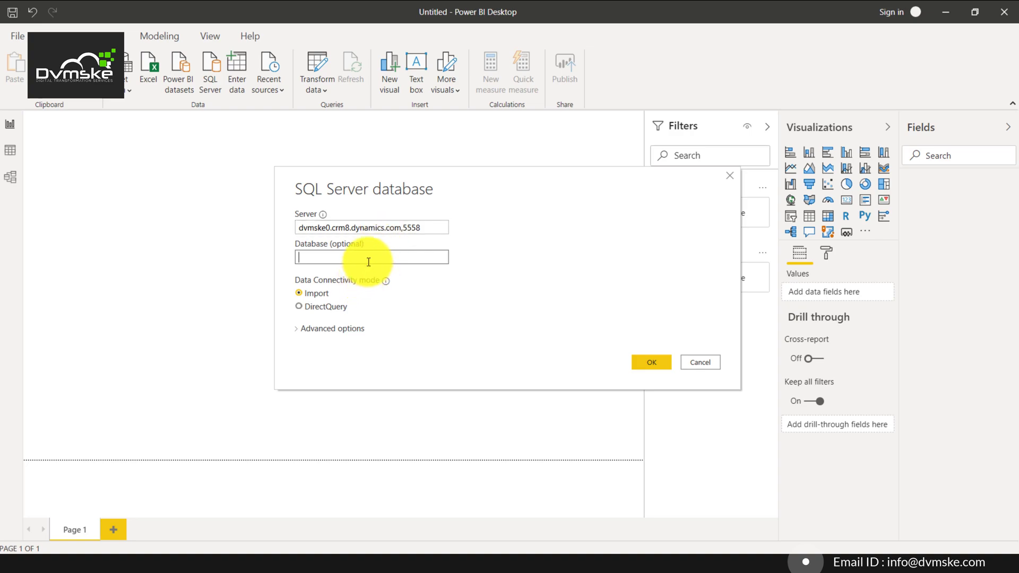
type("dvmske")
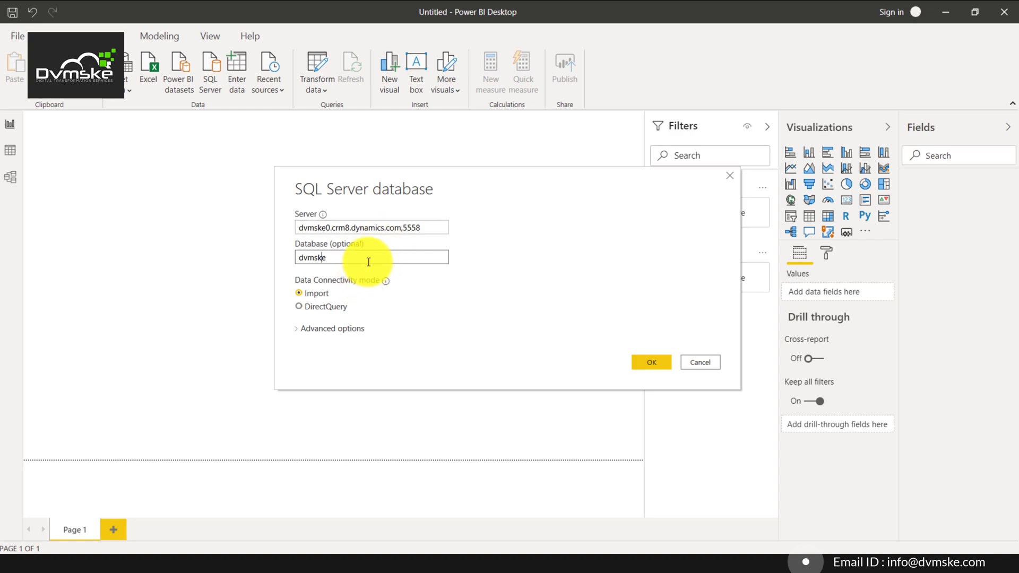
type("0")
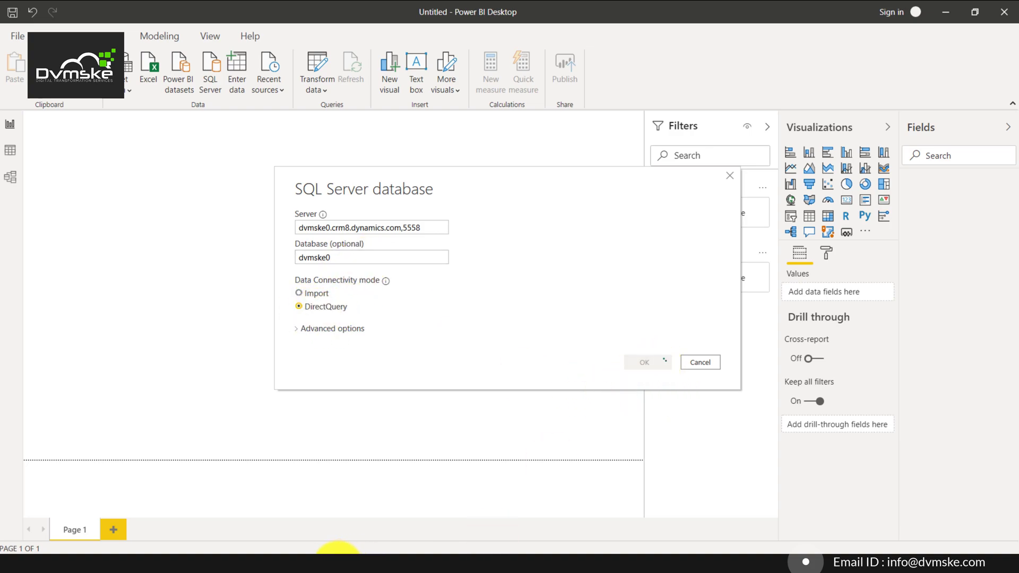
Step: Confirm the connection details and sign in with a Microsoft organisational account
left_click(643, 362)
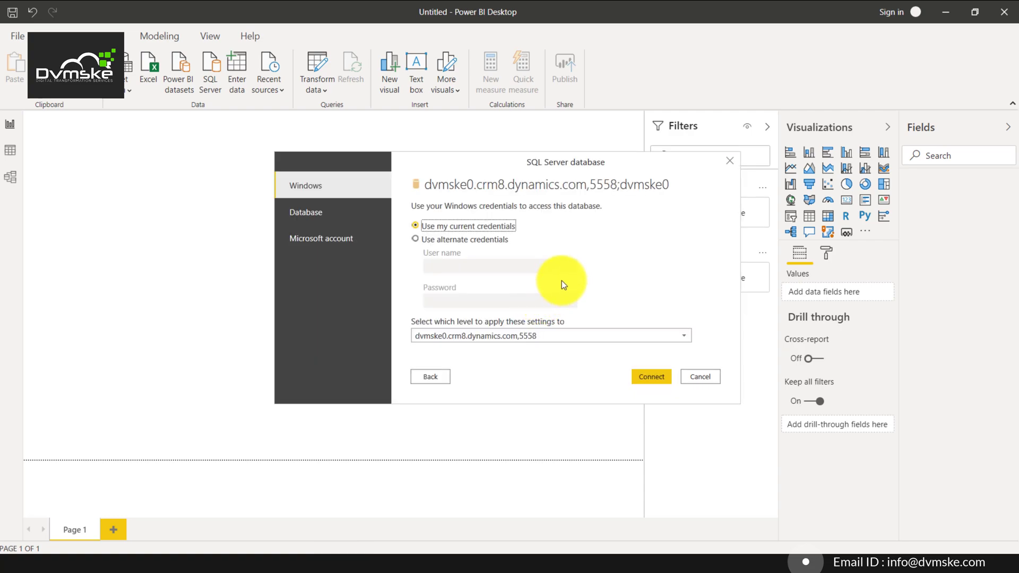
mouse_move(276, 227)
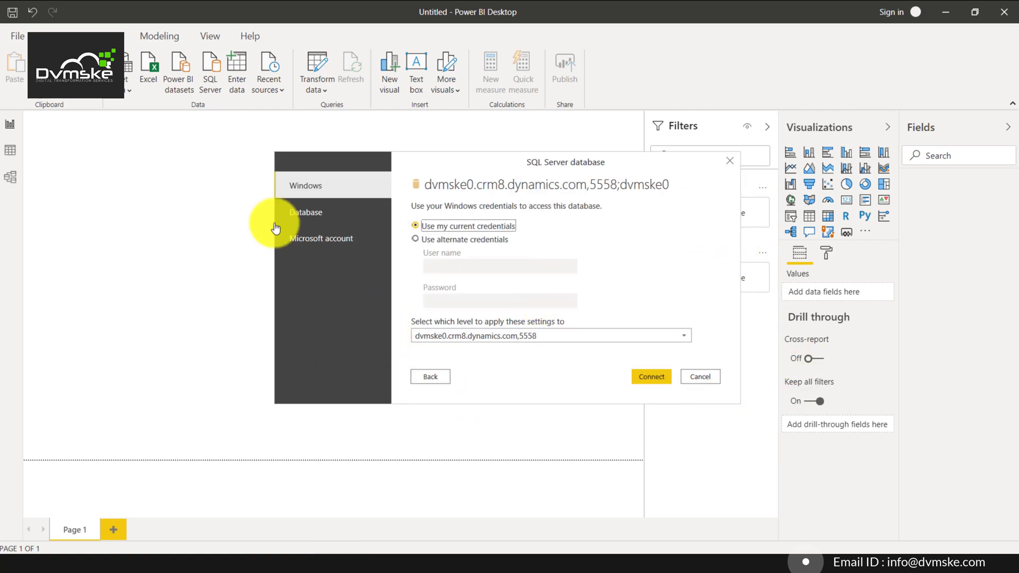
mouse_move(318, 202)
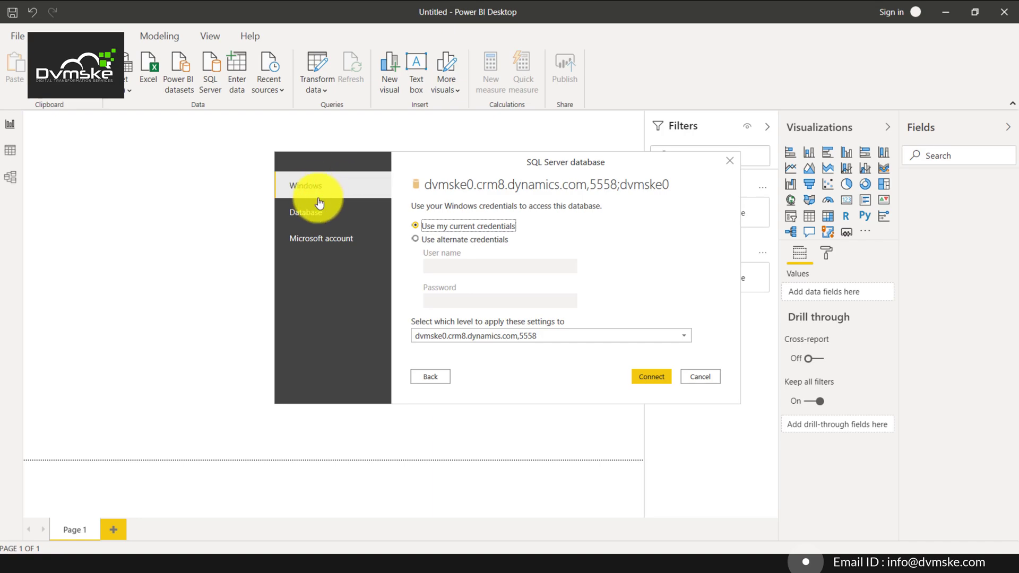
mouse_move(330, 229)
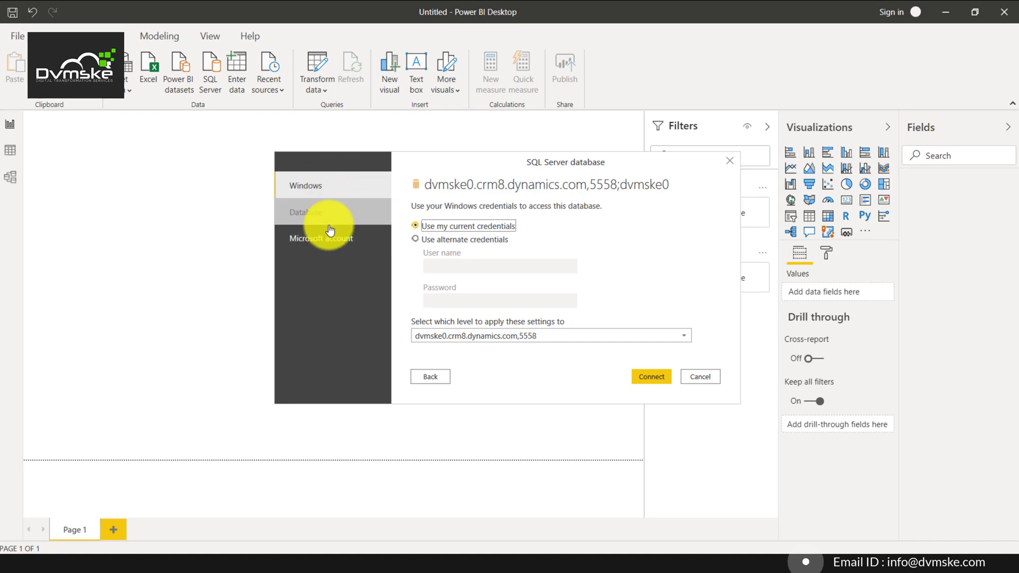
mouse_move(331, 258)
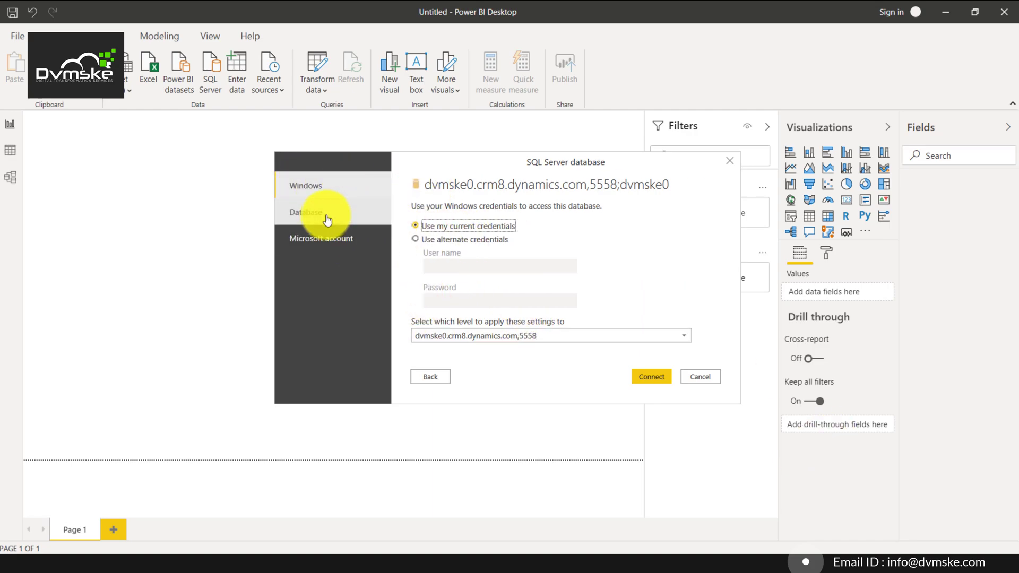
left_click(320, 238)
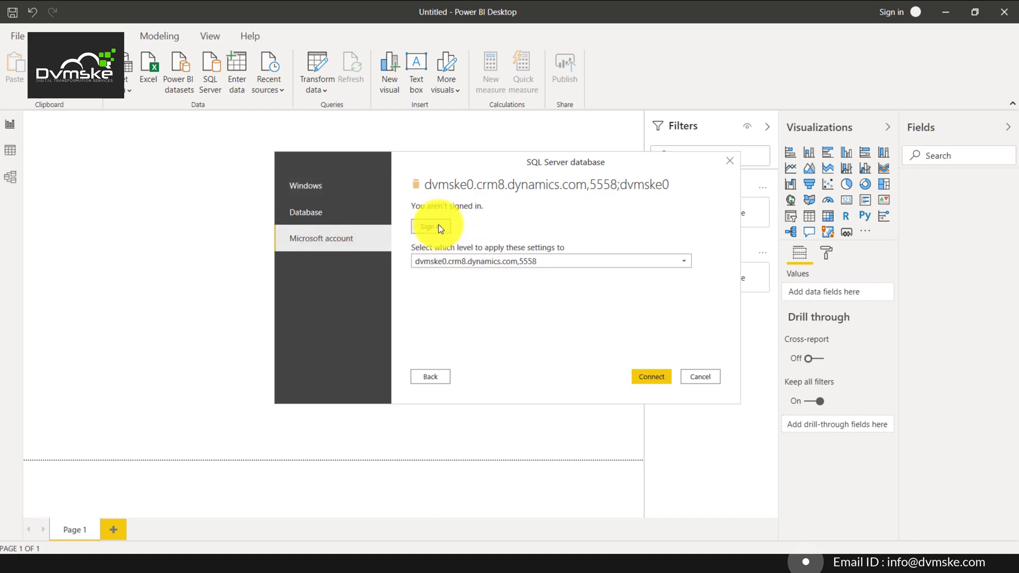
mouse_move(565, 306)
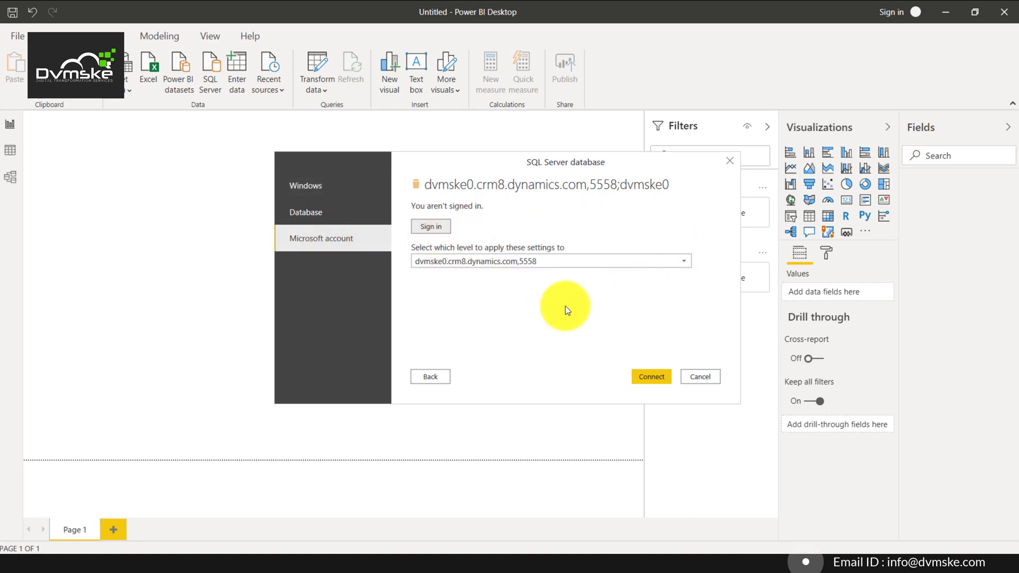
left_click(429, 226)
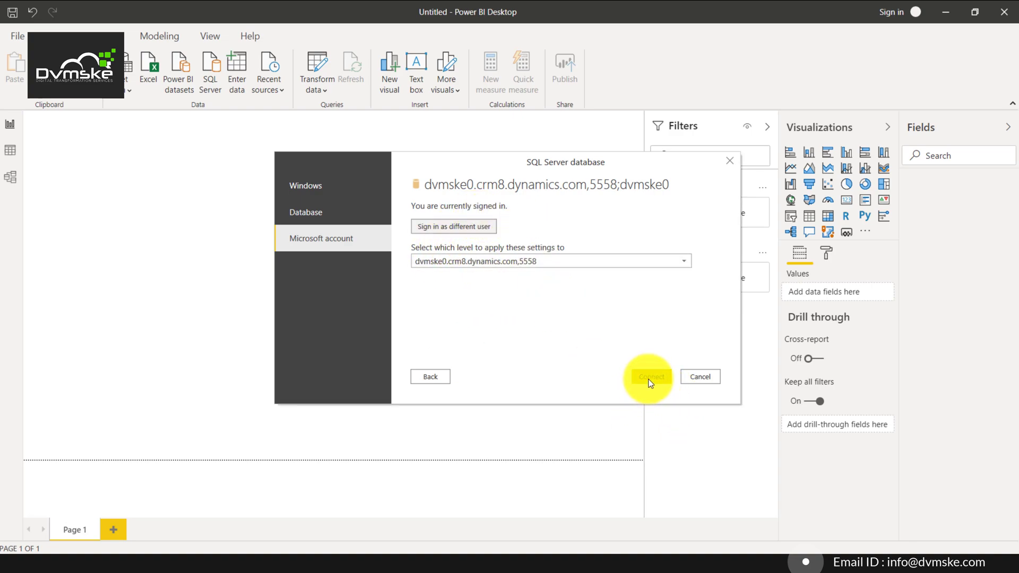
Step: Connect to the database and tick the account and contact tables in the Navigator
left_click(649, 377)
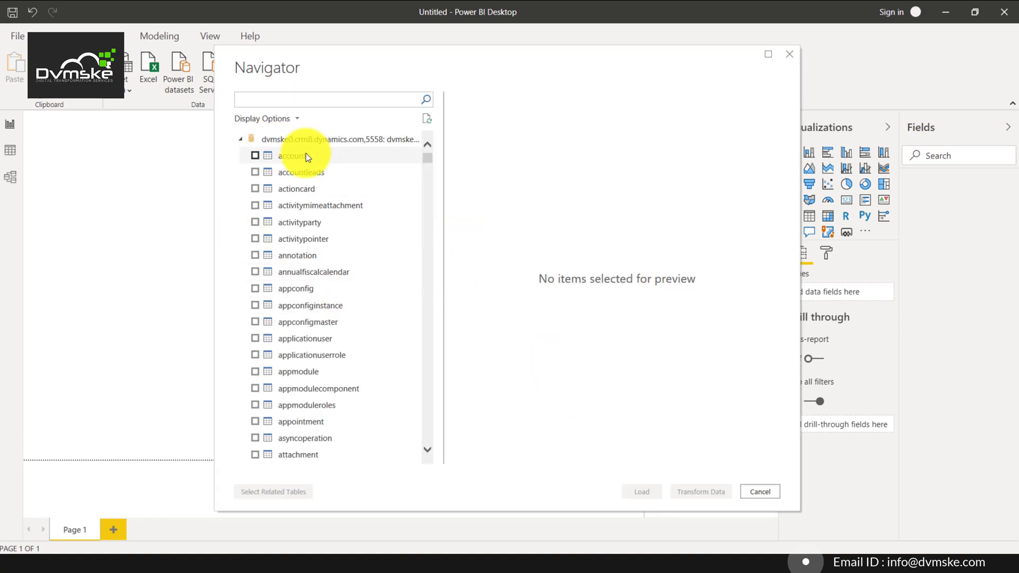
scroll("down", 3)
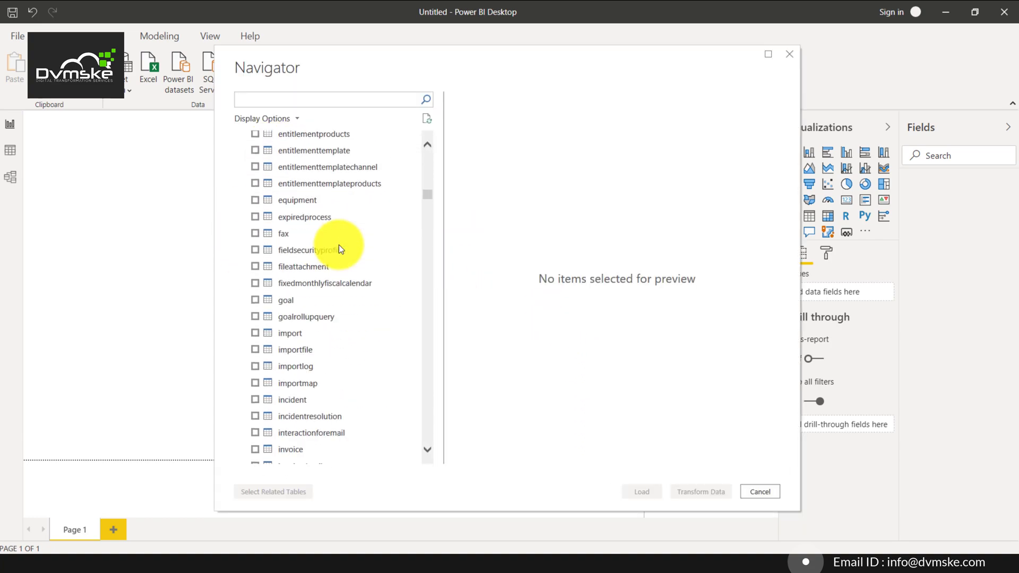
scroll("up", 3)
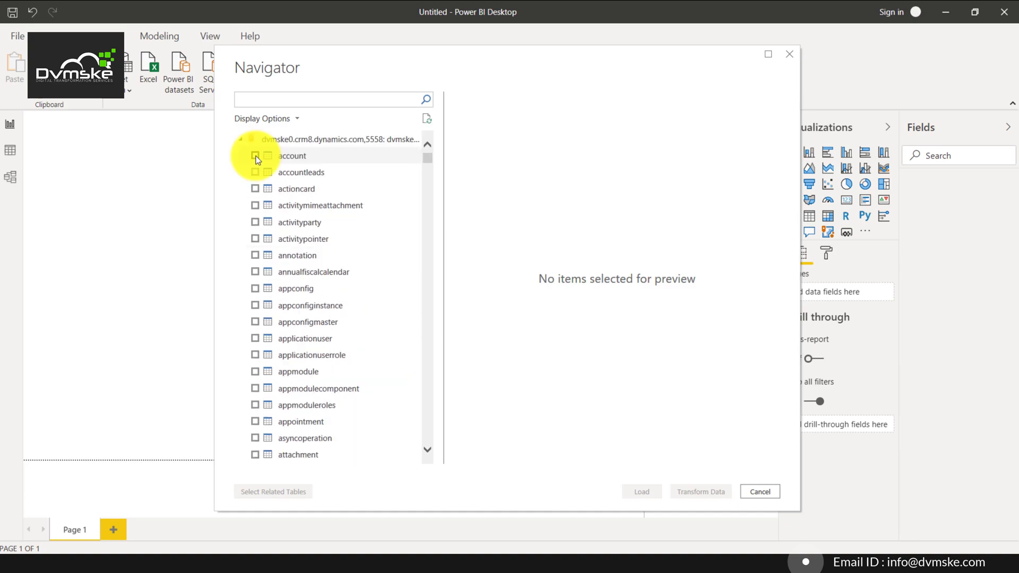
left_click(256, 156)
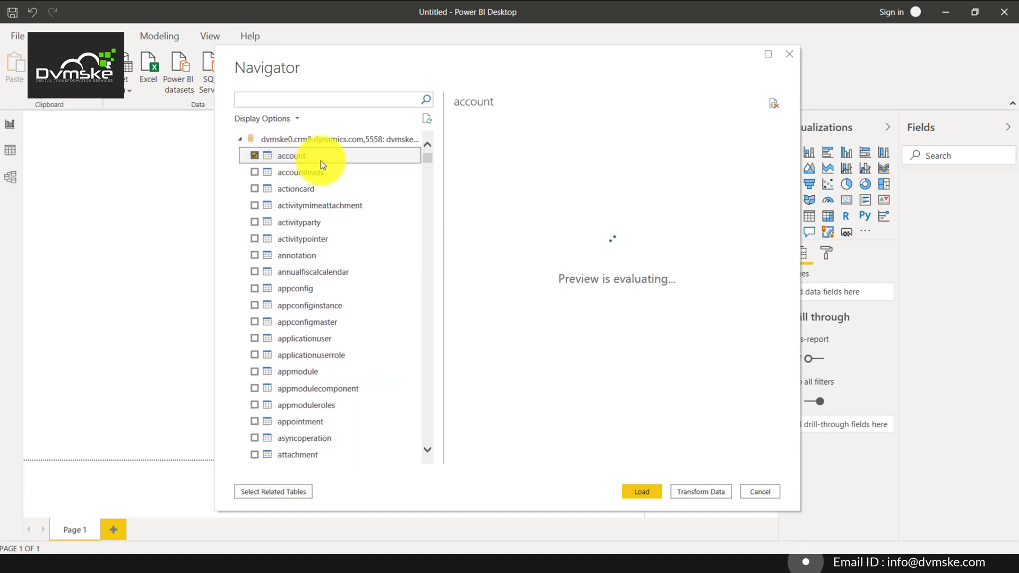
scroll("down", 3)
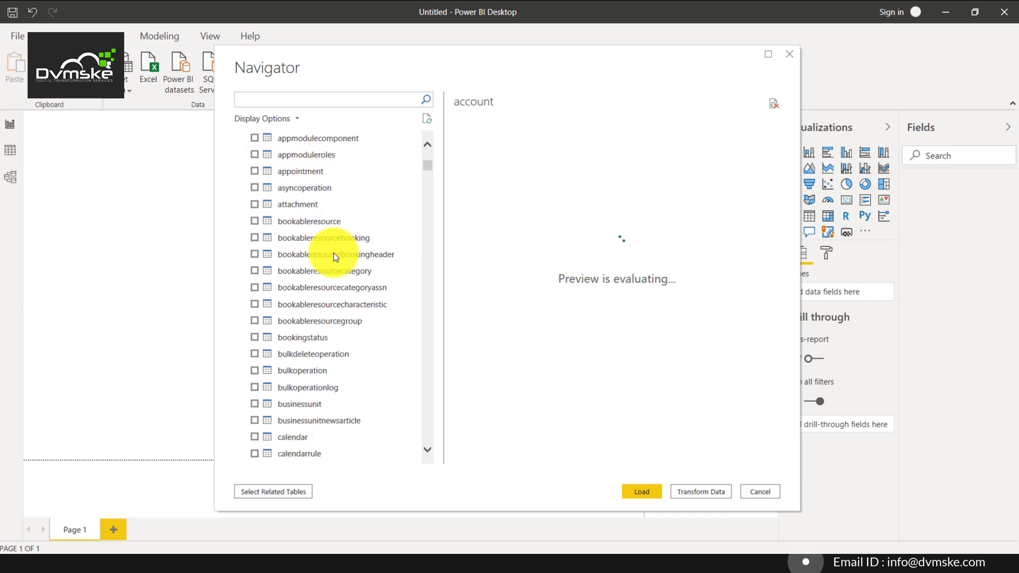
scroll("down", 3)
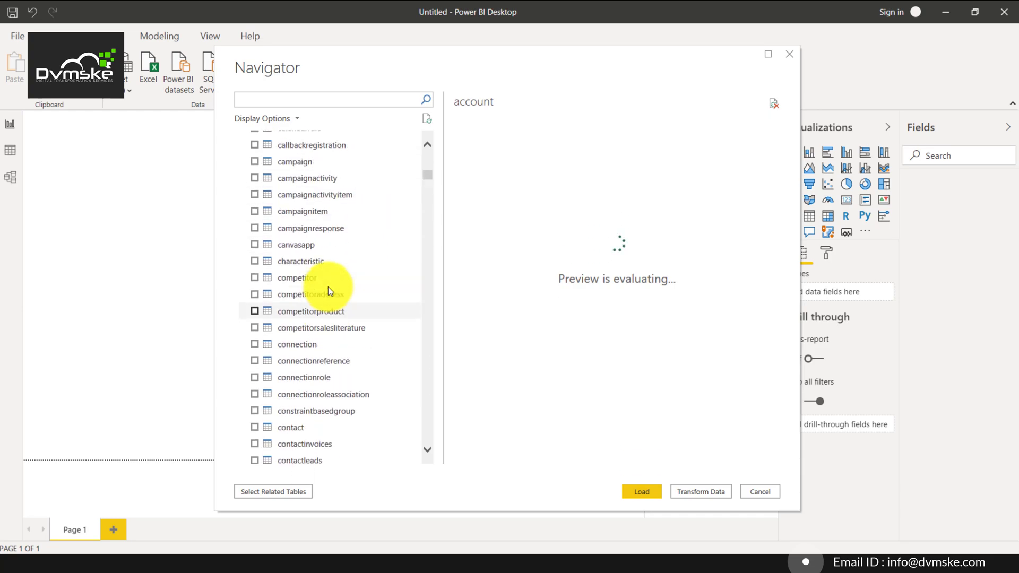
scroll("up", 3)
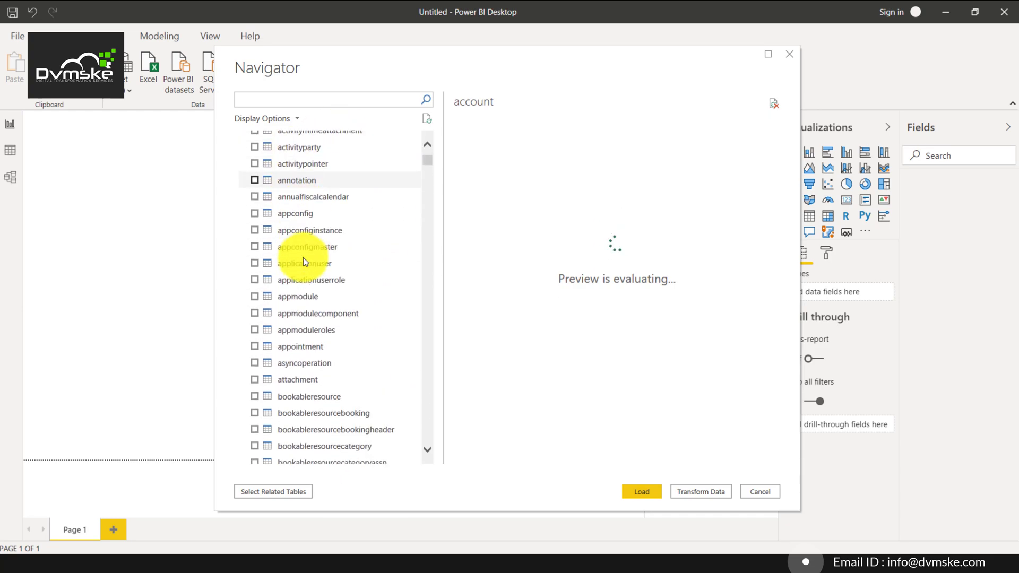
scroll("down", 3)
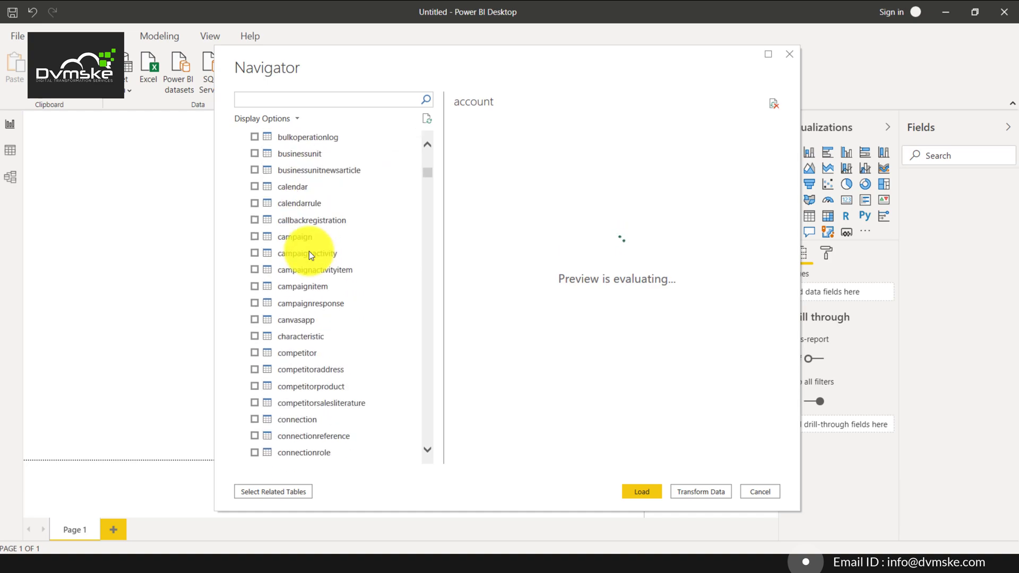
scroll("down", 3)
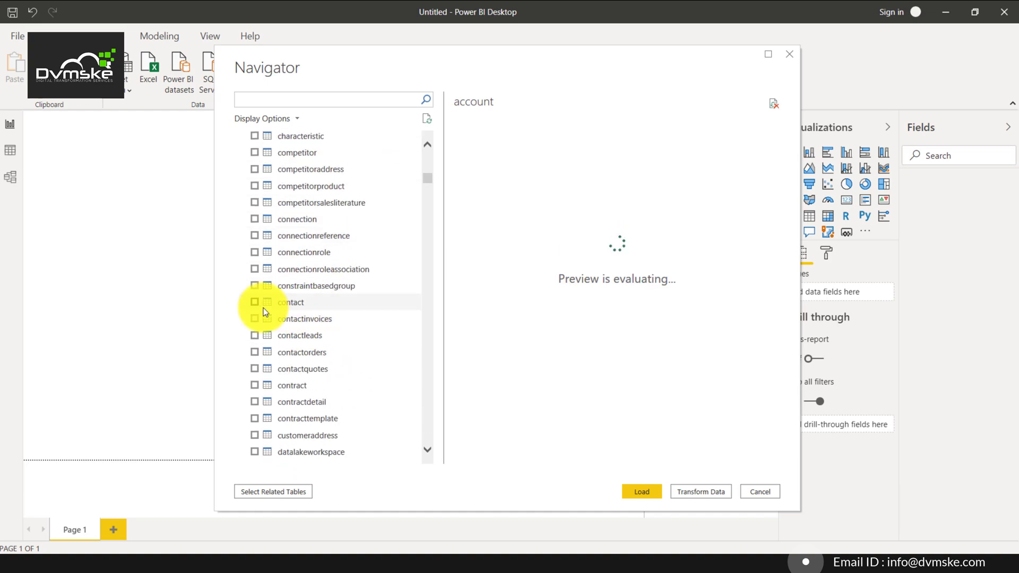
left_click(255, 303)
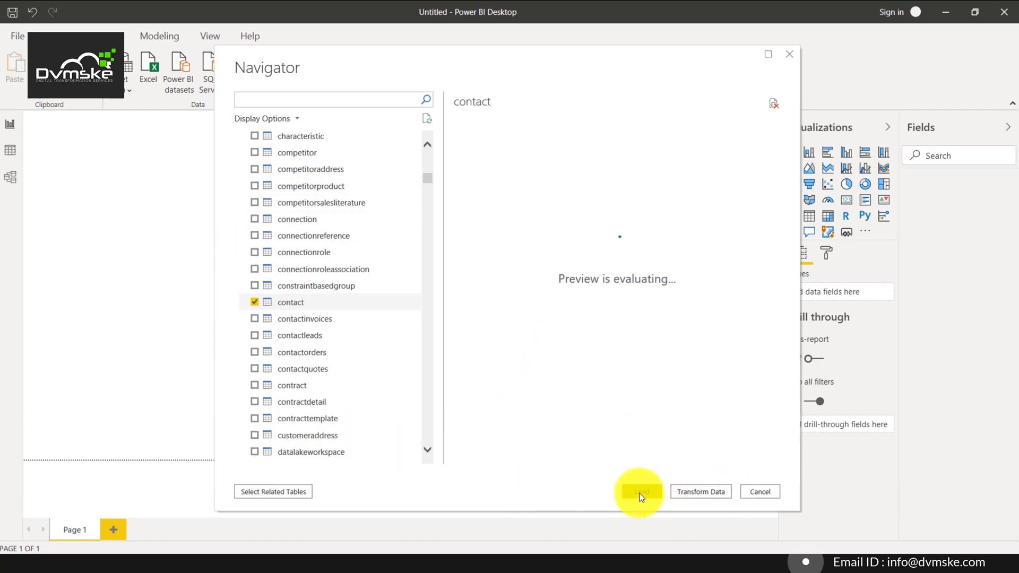
Step: Load the account and contact tables into the model
left_click(639, 492)
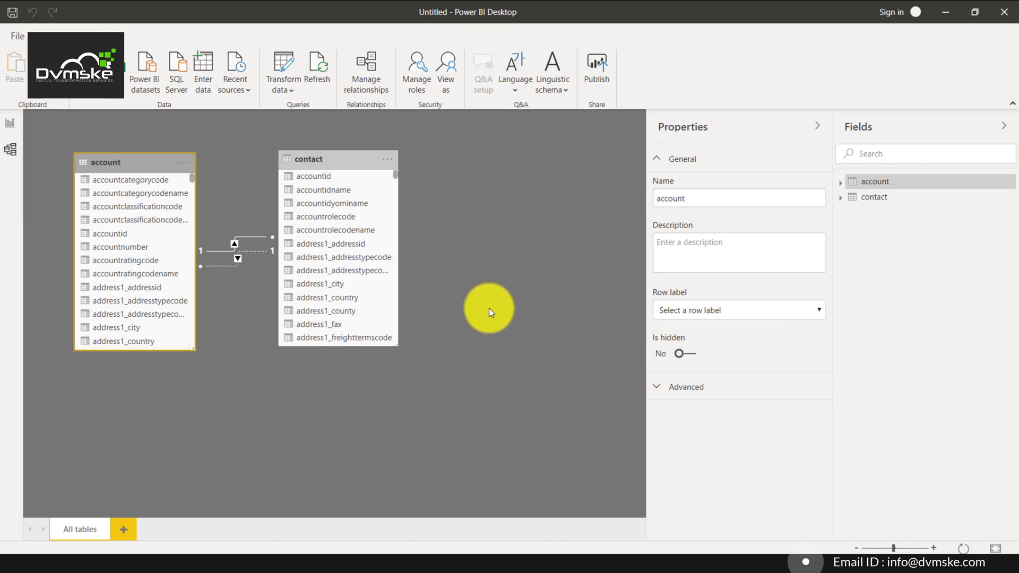
mouse_move(276, 390)
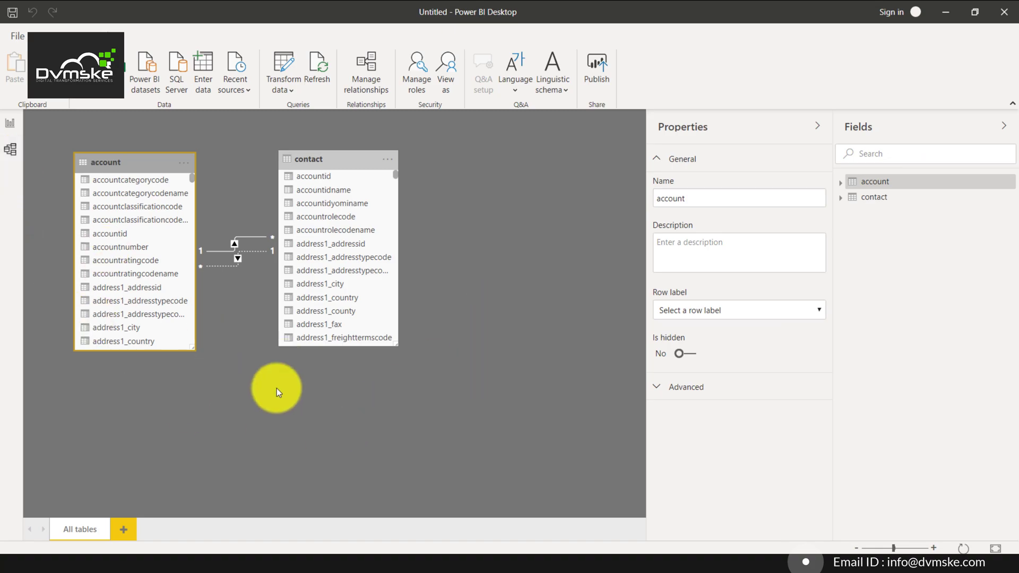
mouse_move(236, 344)
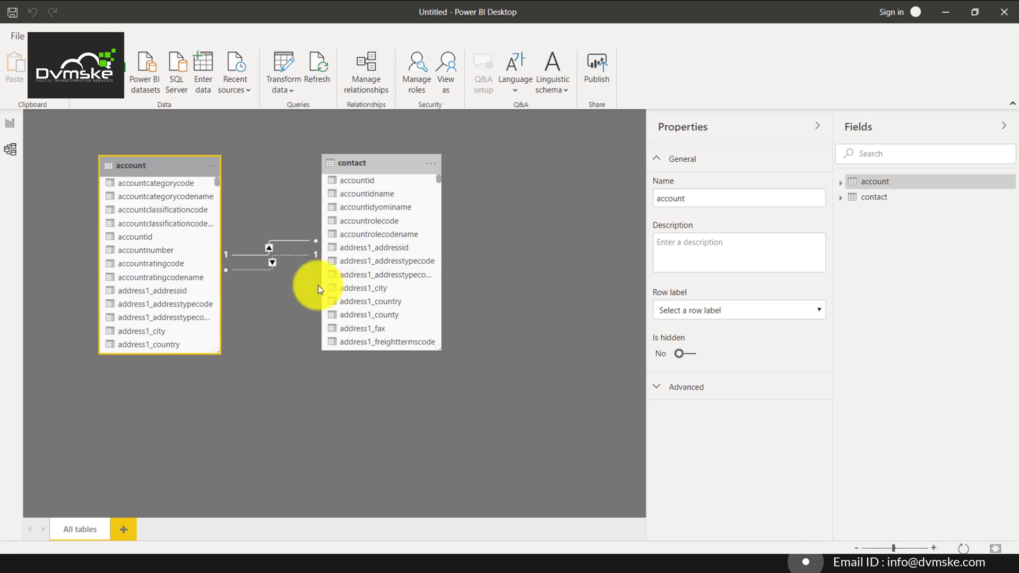
mouse_move(207, 286)
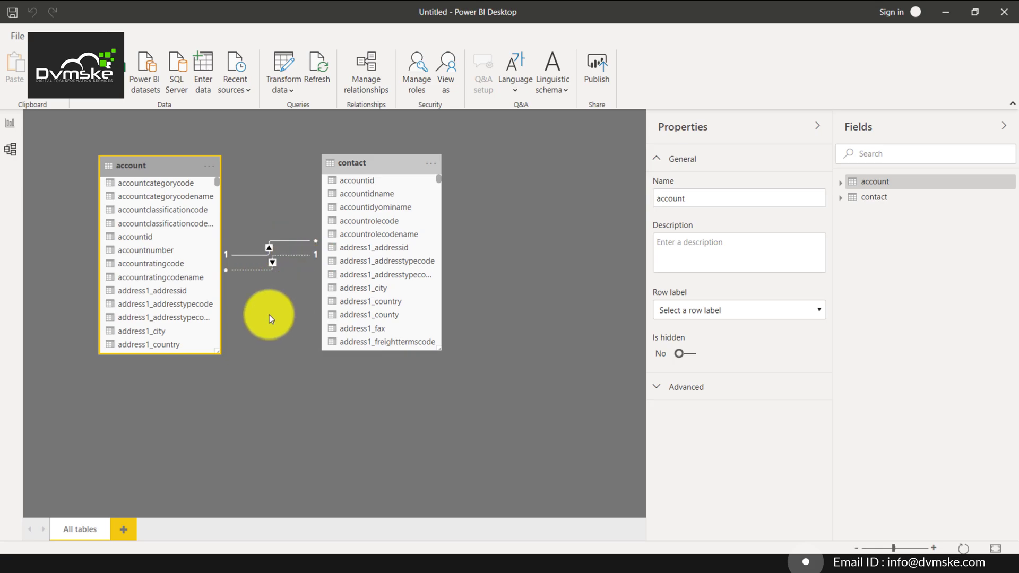
Step: Search fields for 'primar' and add a primary contact field to the table visual
left_click(11, 124)
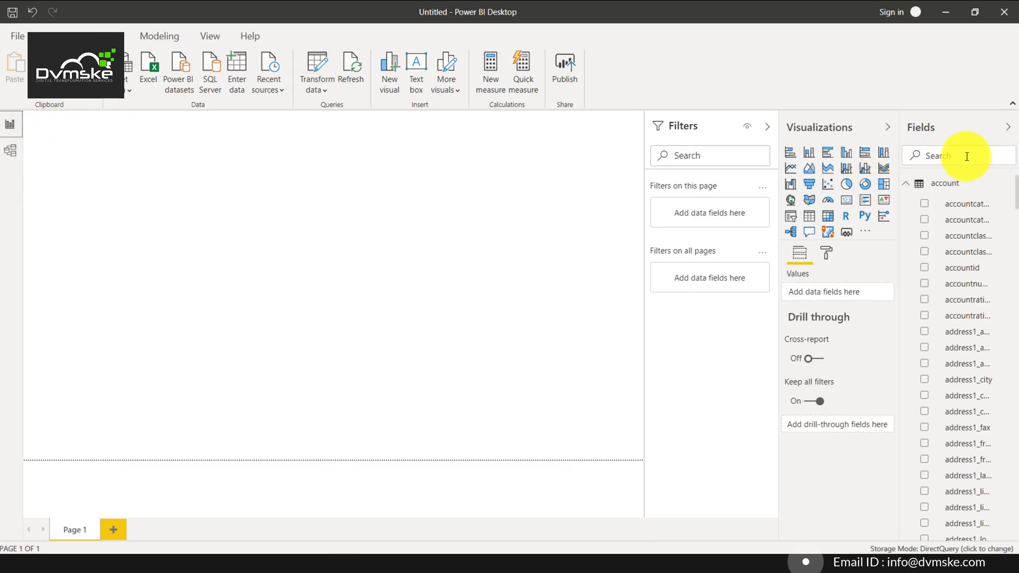
type("primarycontact")
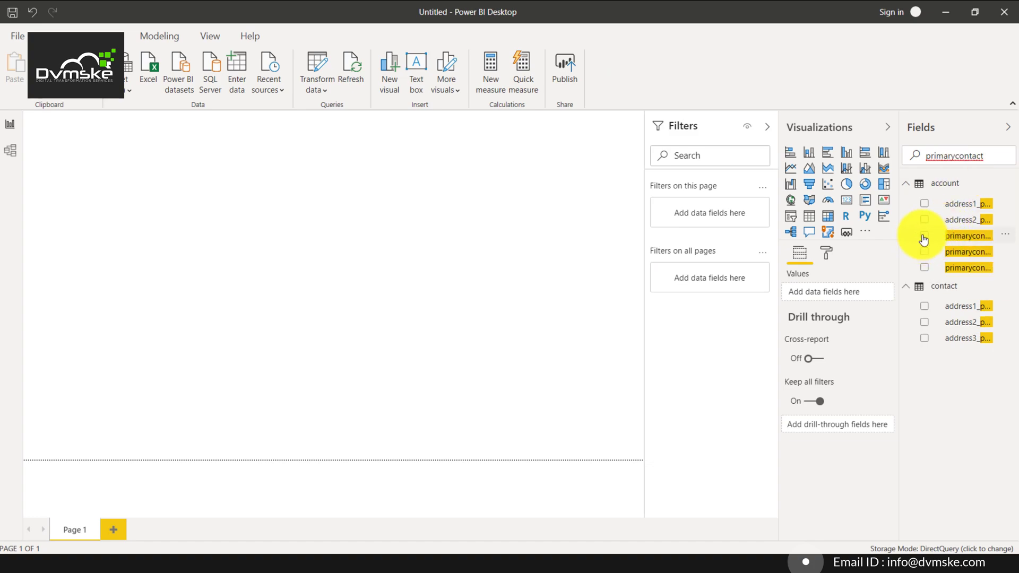
mouse_move(968, 242)
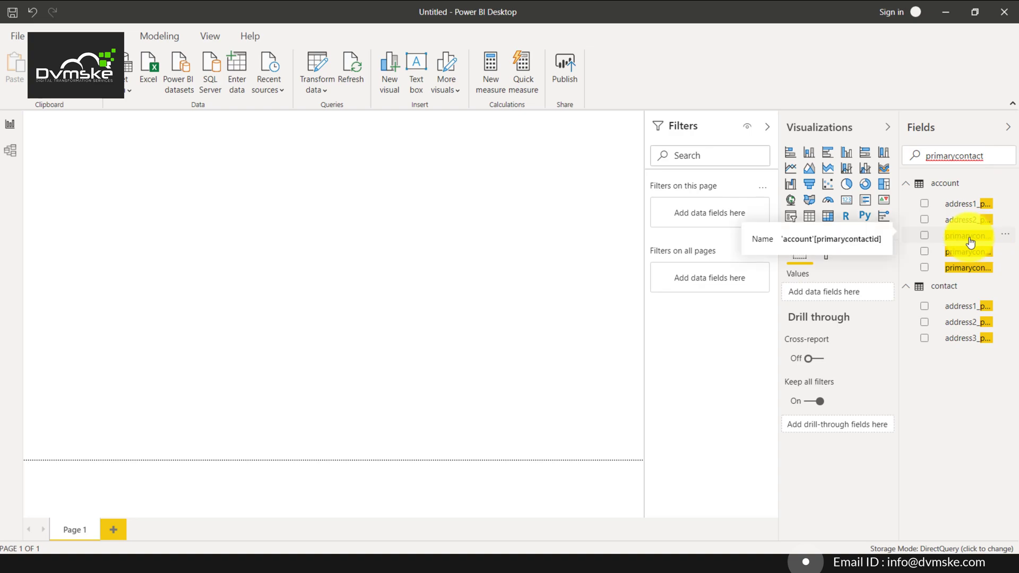
mouse_move(968, 253)
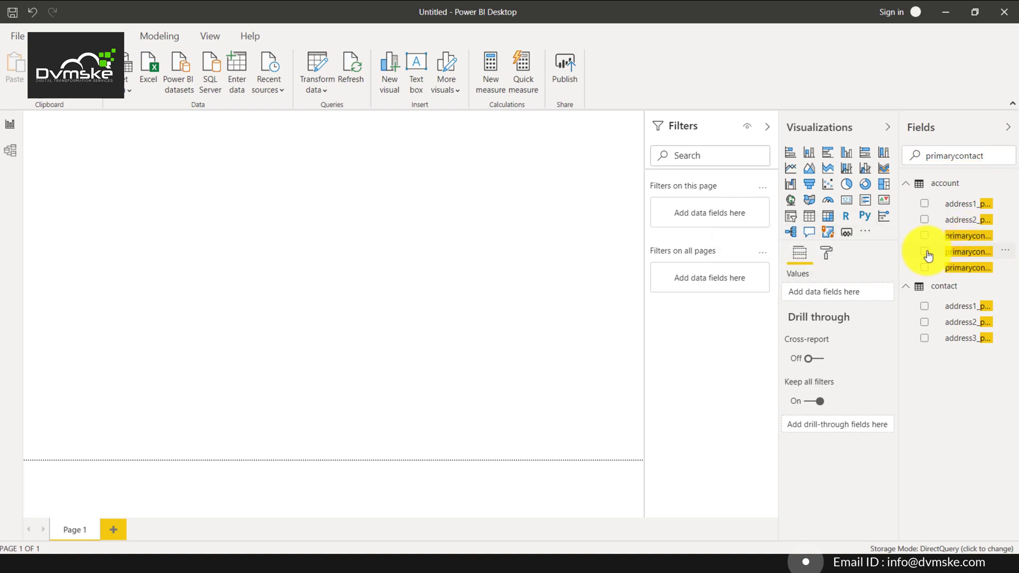
left_click(924, 253)
type("type")
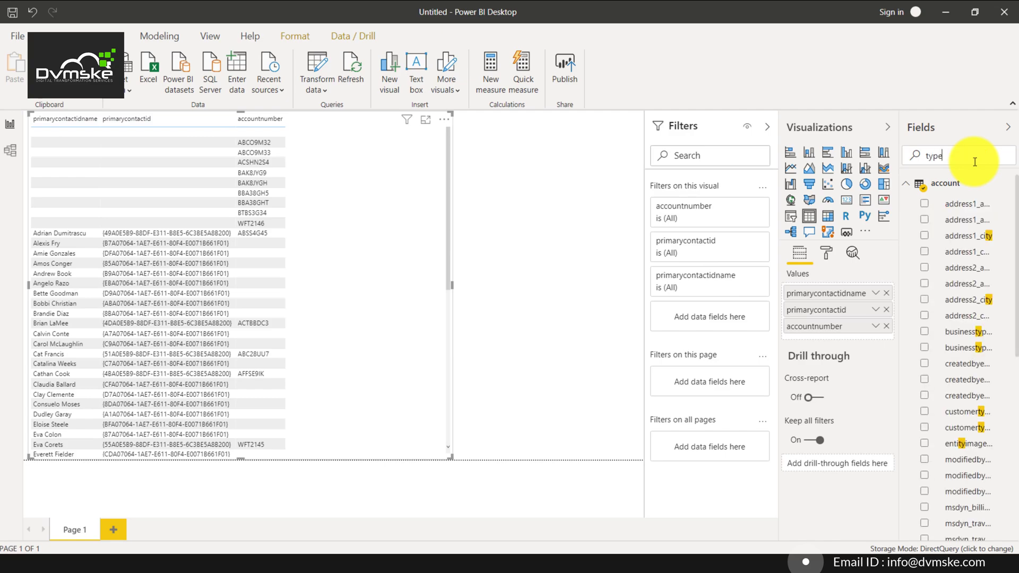
Step: Add the customertypecodename and customertypecode columns to the table visual
scroll("down", 3)
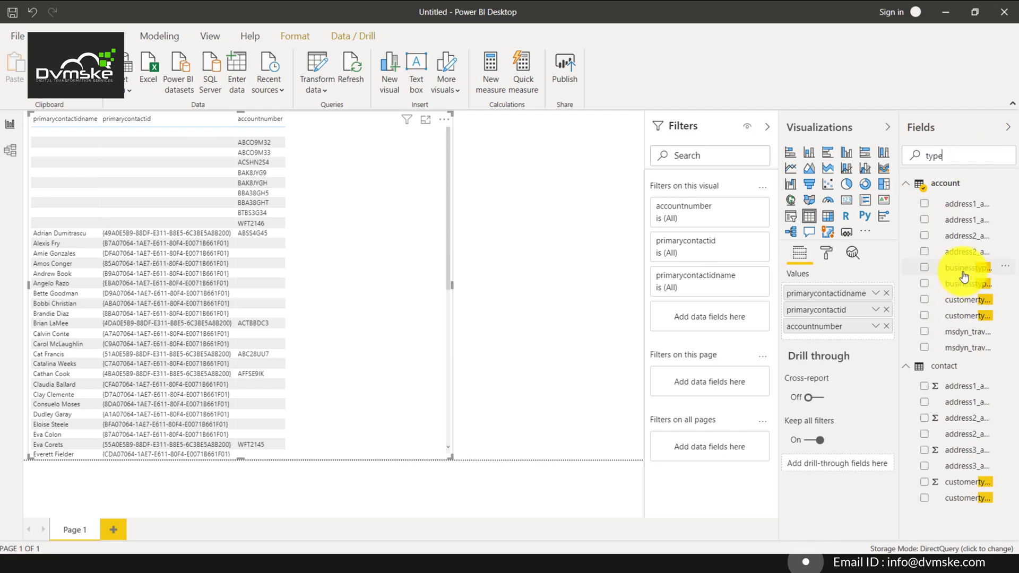
mouse_move(962, 275)
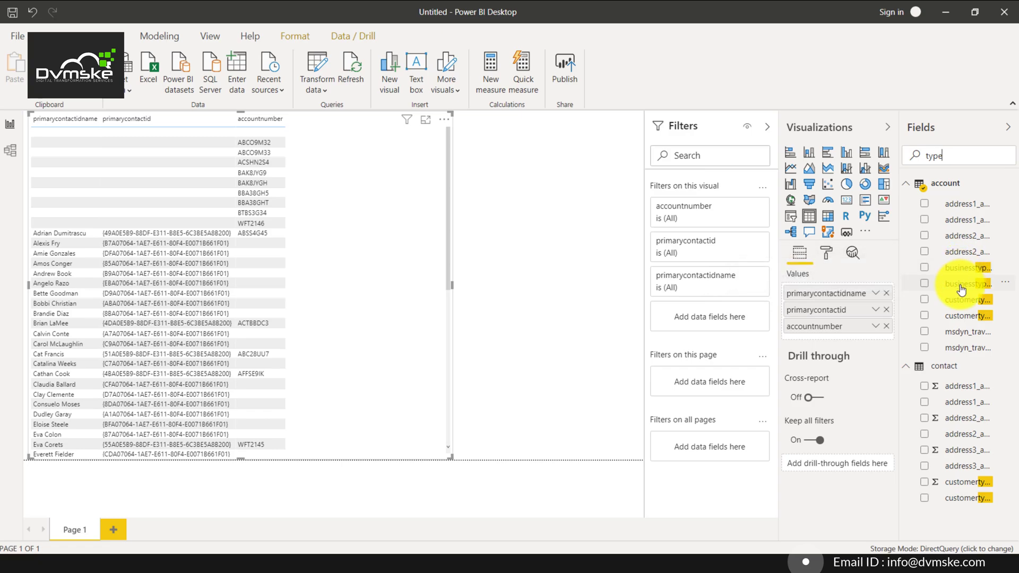
mouse_move(966, 285)
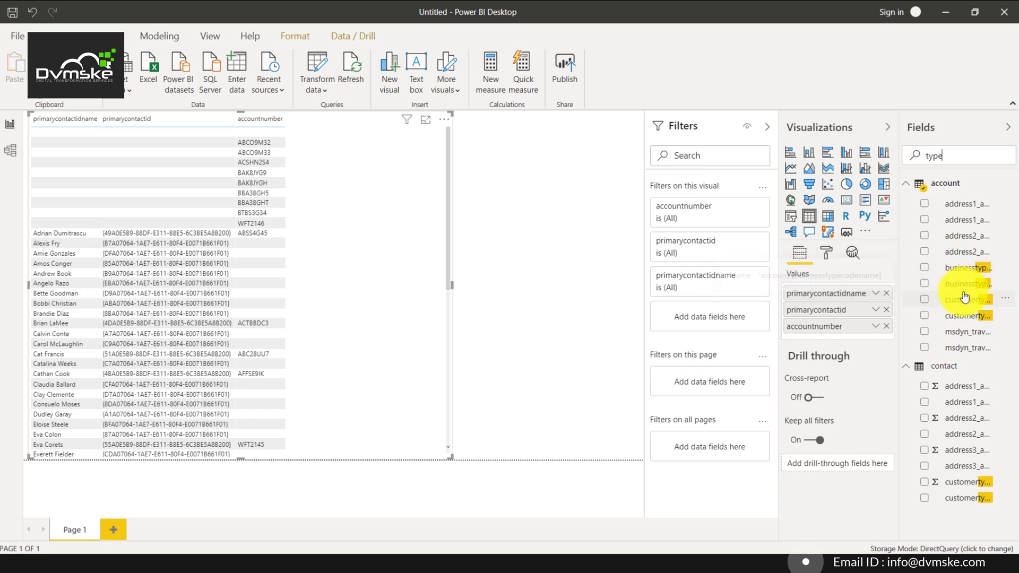
mouse_move(968, 267)
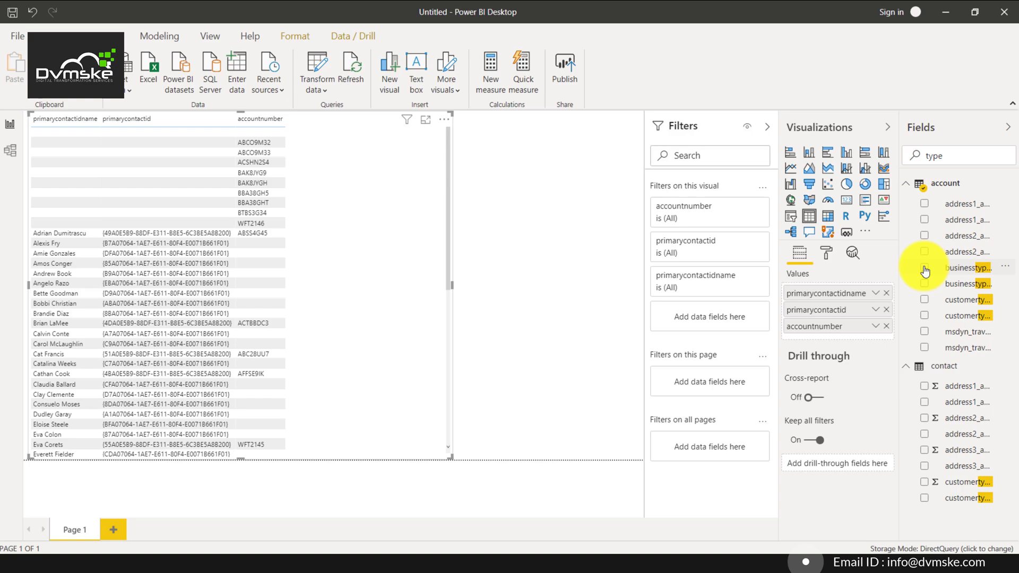
mouse_move(926, 309)
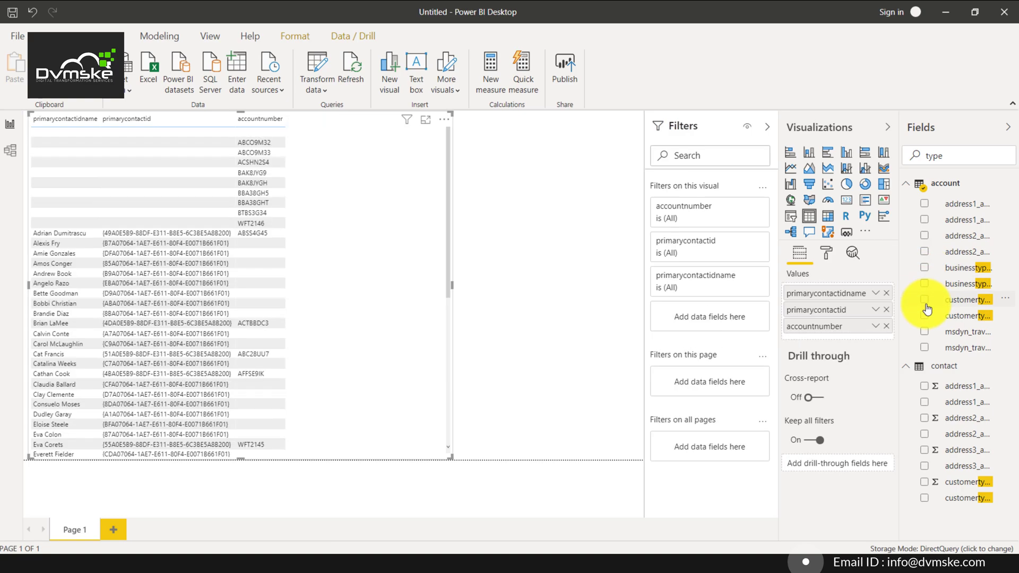
left_click(925, 315)
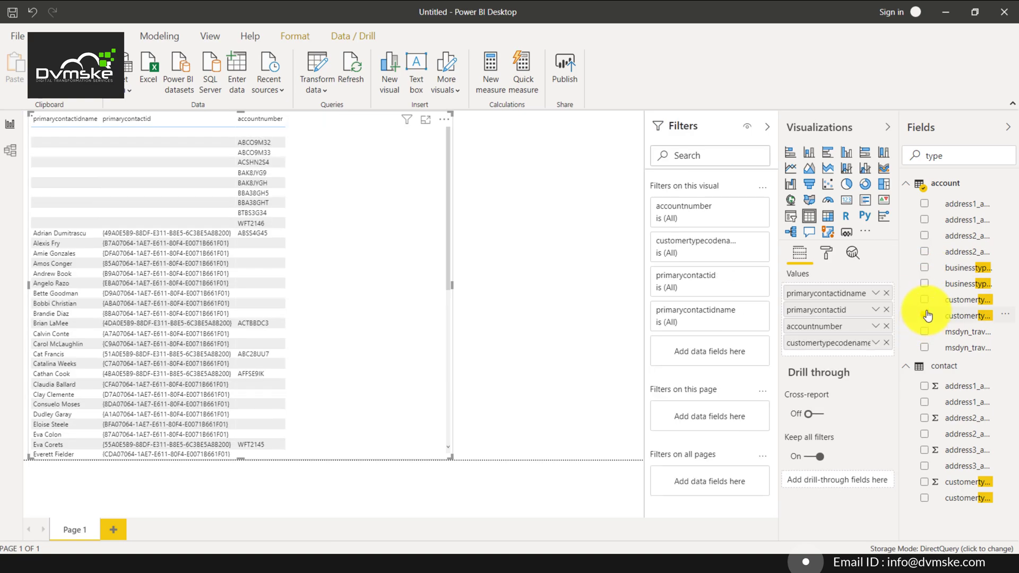
left_click(924, 315)
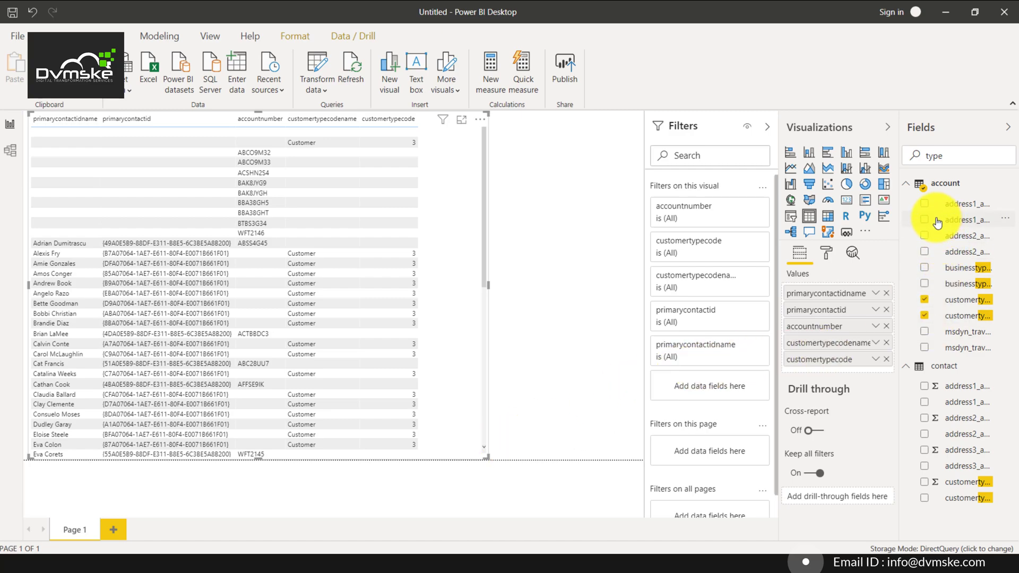
mouse_move(496, 314)
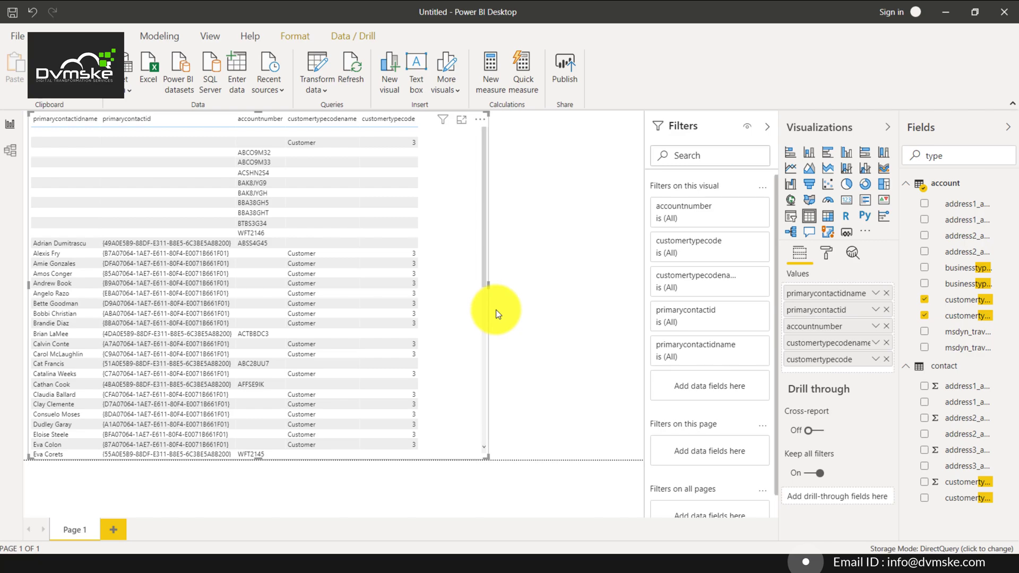
mouse_move(525, 182)
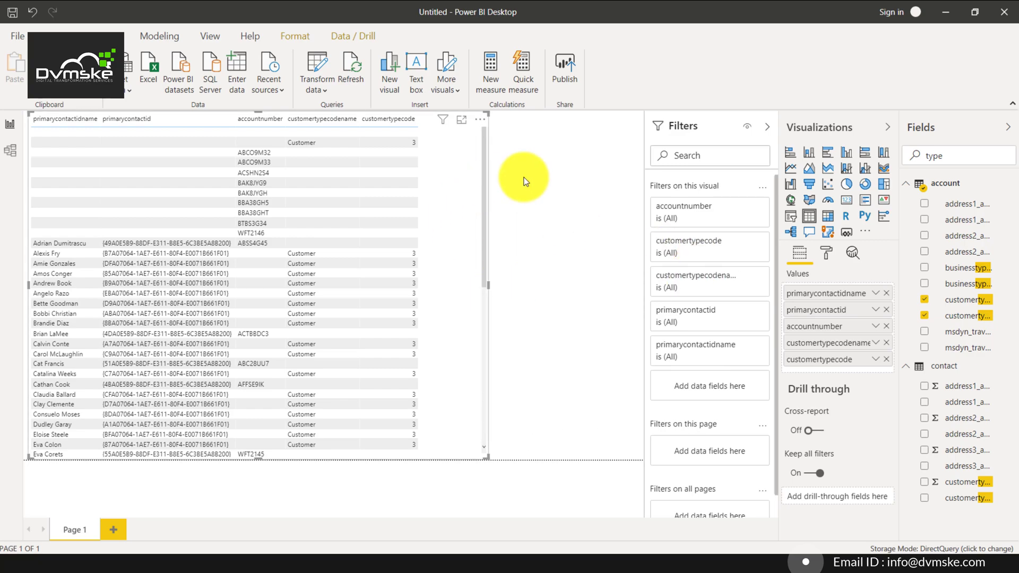
mouse_move(355, 303)
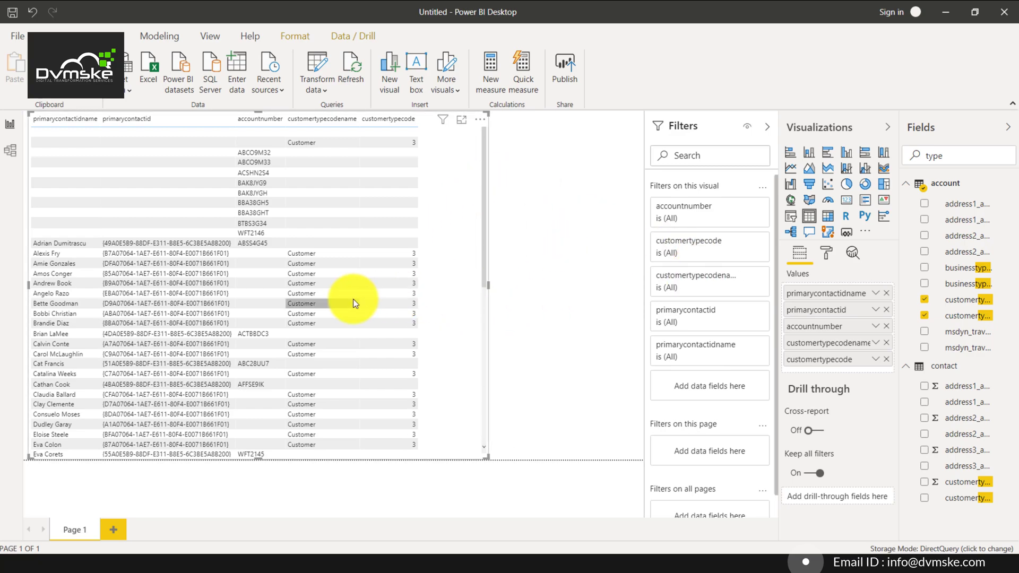
mouse_move(214, 251)
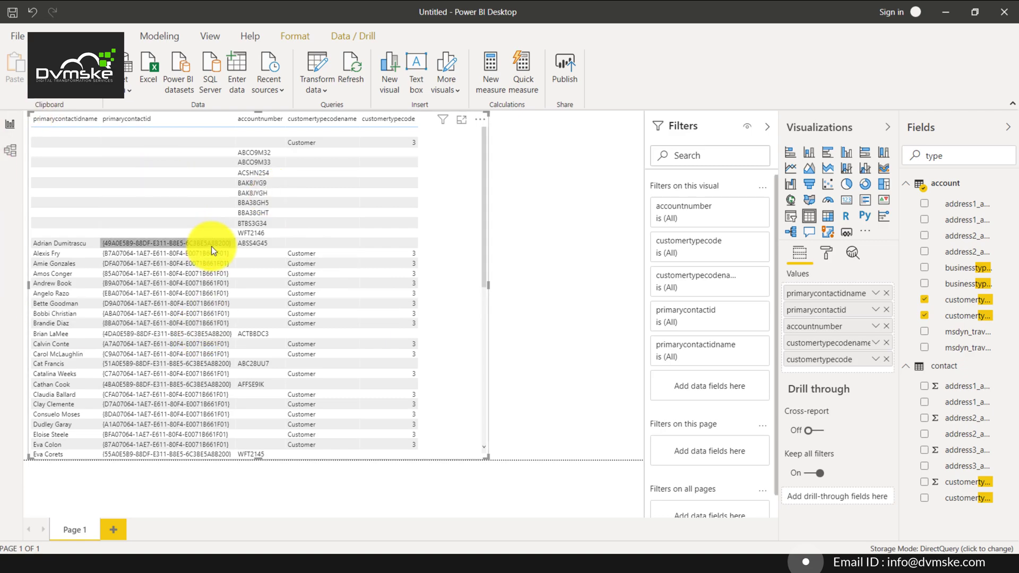
mouse_move(214, 251)
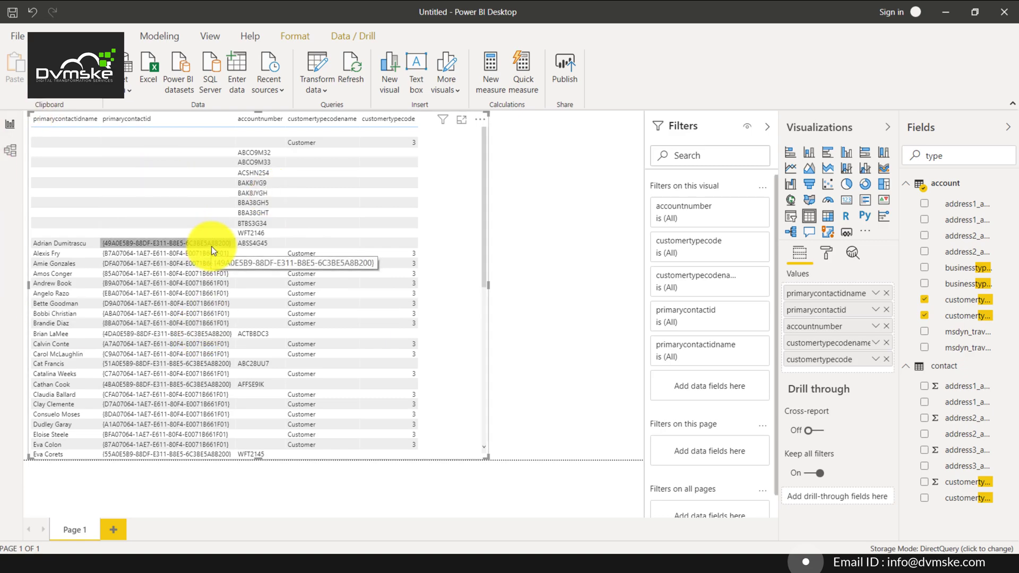